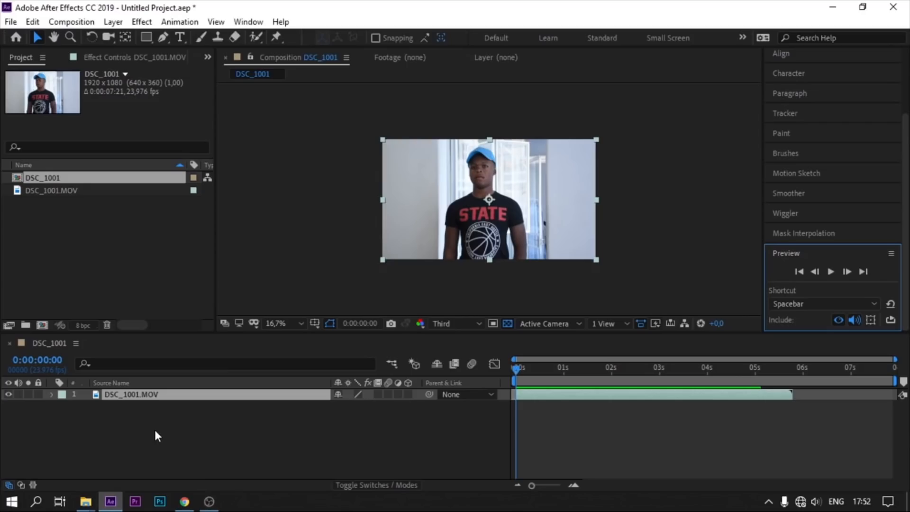
{"action": "mouse_move", "coordinate": [112, 216]}
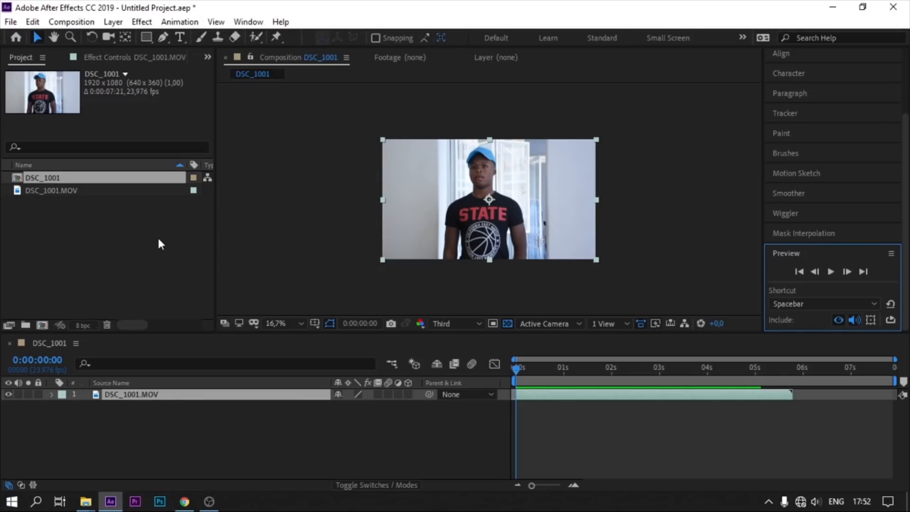
{"action": "mouse_move", "coordinate": [162, 295]}
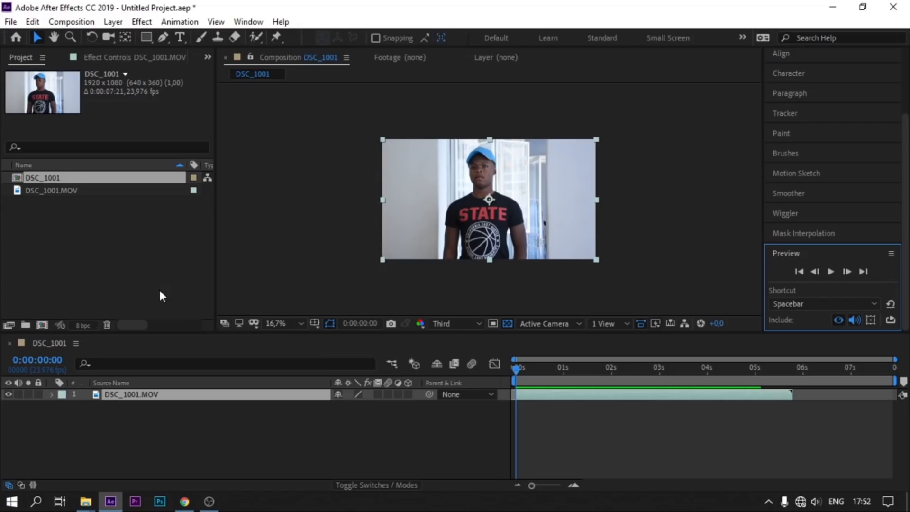
{"action": "mouse_move", "coordinate": [388, 341]}
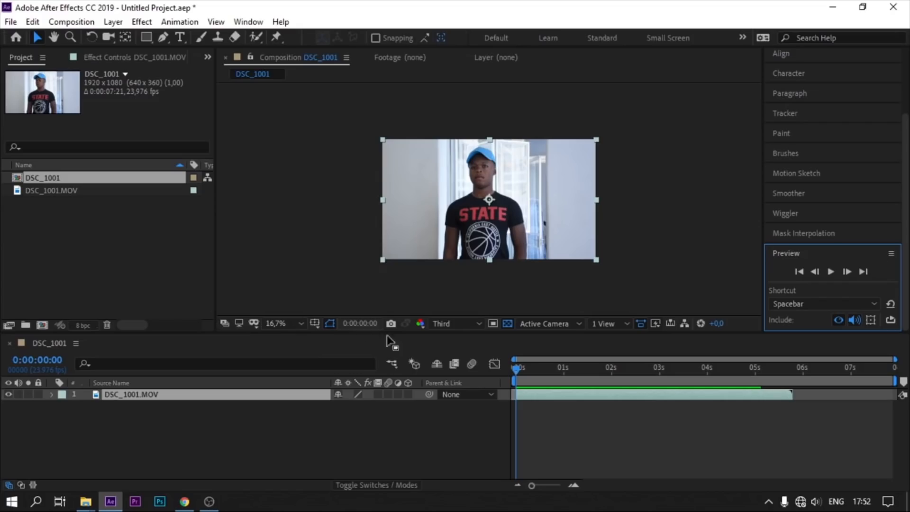
{"action": "mouse_move", "coordinate": [515, 374]}
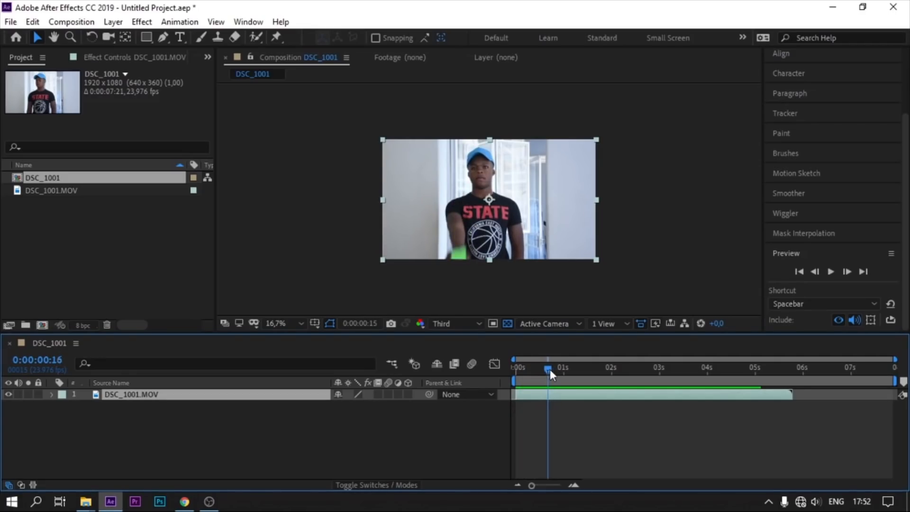
Step: Move the playhead to frame 0:00:00:23, where the man raises the green-screen phone
{"action": "left_click_drag", "start_coordinate": [548, 370], "coordinate": [555, 370]}
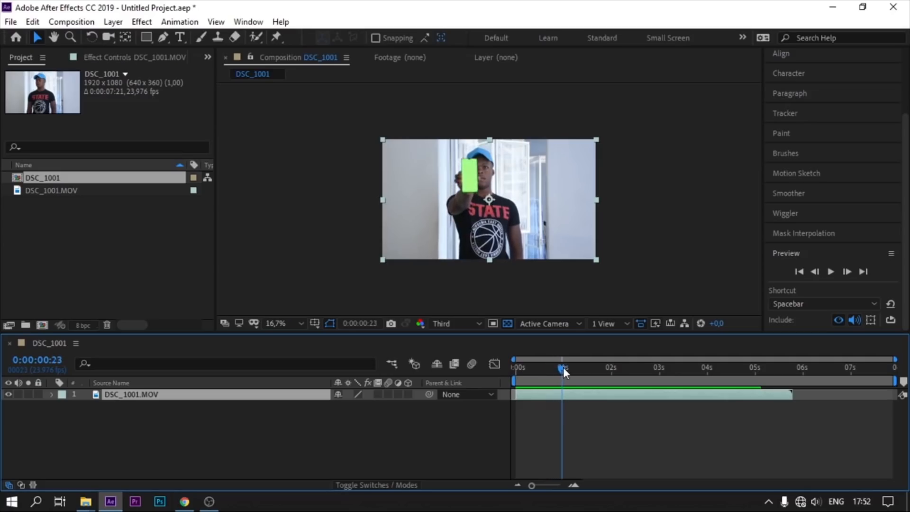
{"action": "left_click", "coordinate": [303, 323]}
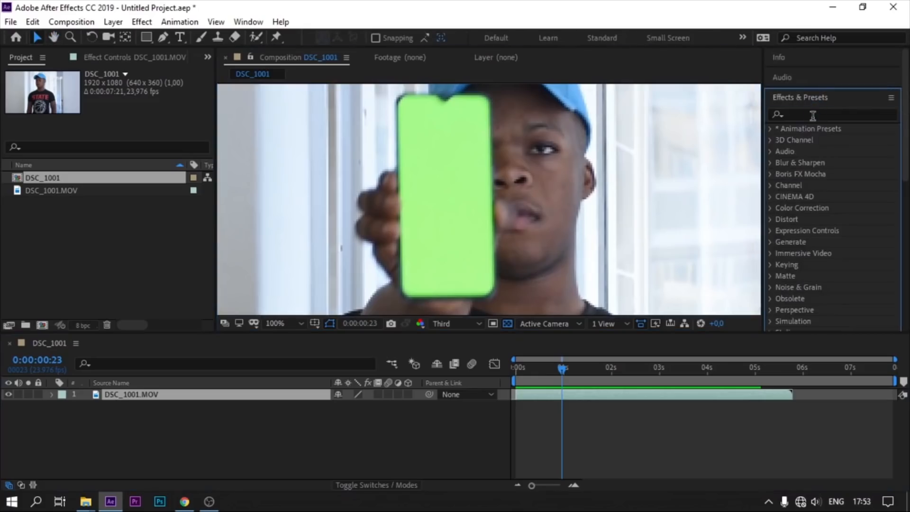
Step: Apply Keylight (1.2) in Intermediate Result view and sample the phone's green screen as key colour
{"action": "type", "text": "keylig"}
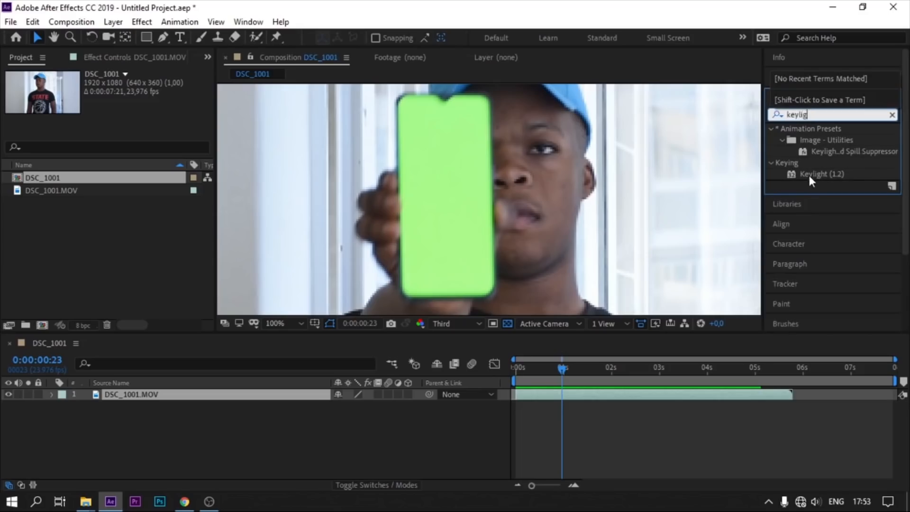
{"action": "double_click", "coordinate": [822, 174]}
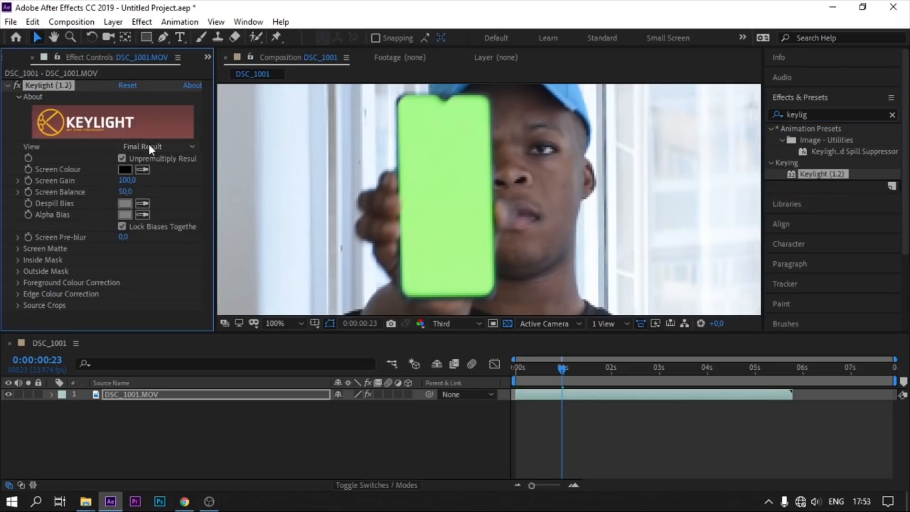
{"action": "left_click", "coordinate": [156, 147]}
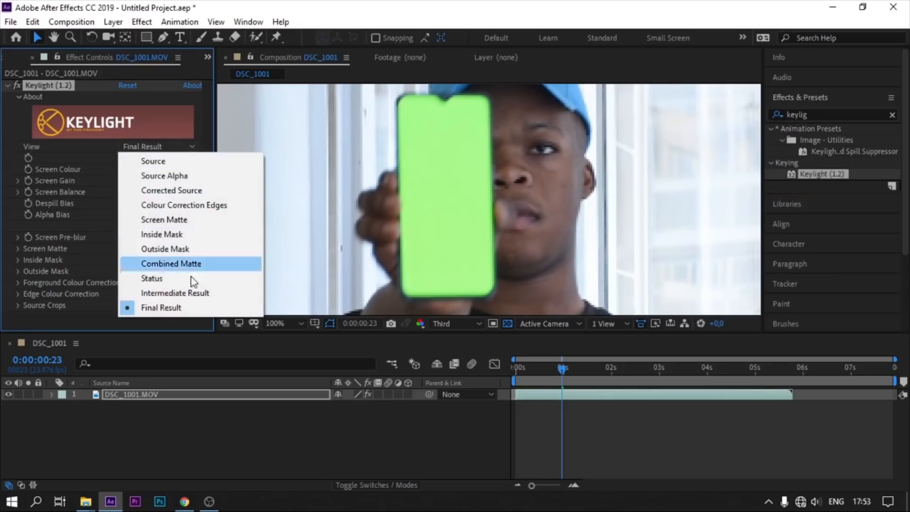
{"action": "left_click", "coordinate": [175, 293]}
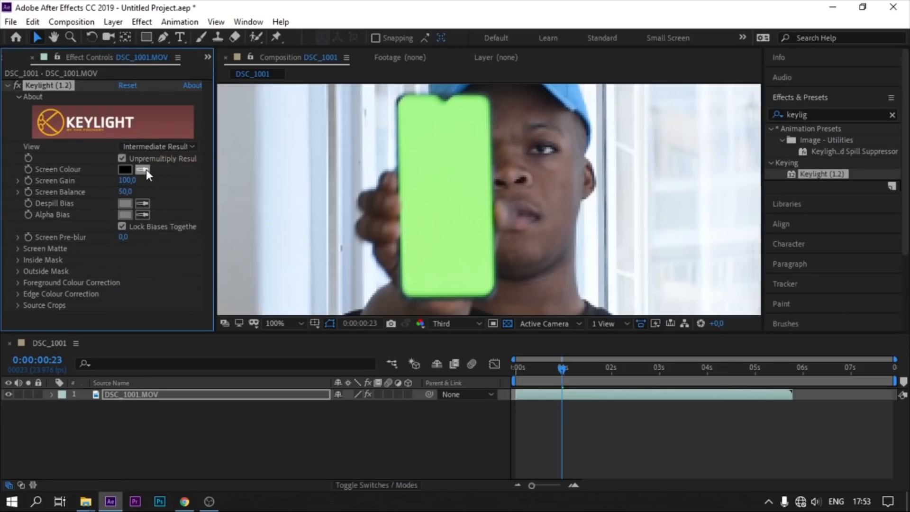
{"action": "left_click", "coordinate": [143, 169]}
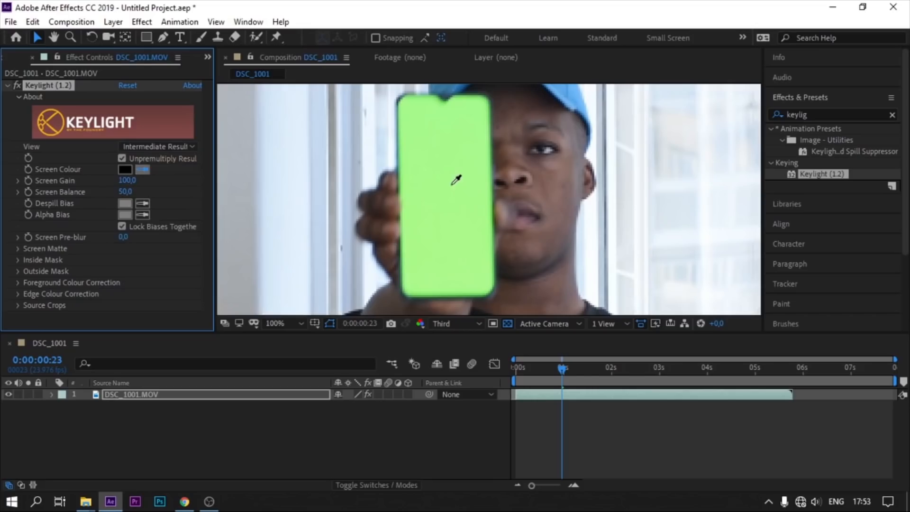
{"action": "left_click", "coordinate": [457, 180]}
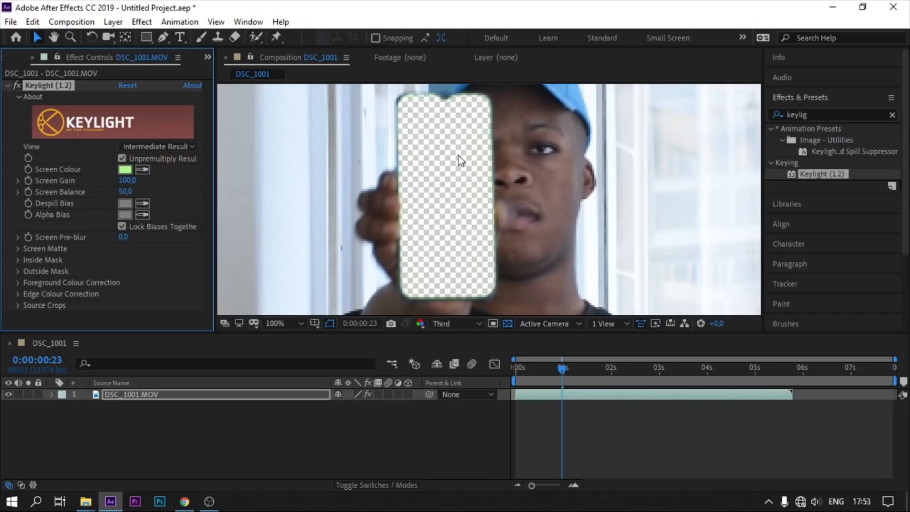
{"action": "mouse_move", "coordinate": [497, 201]}
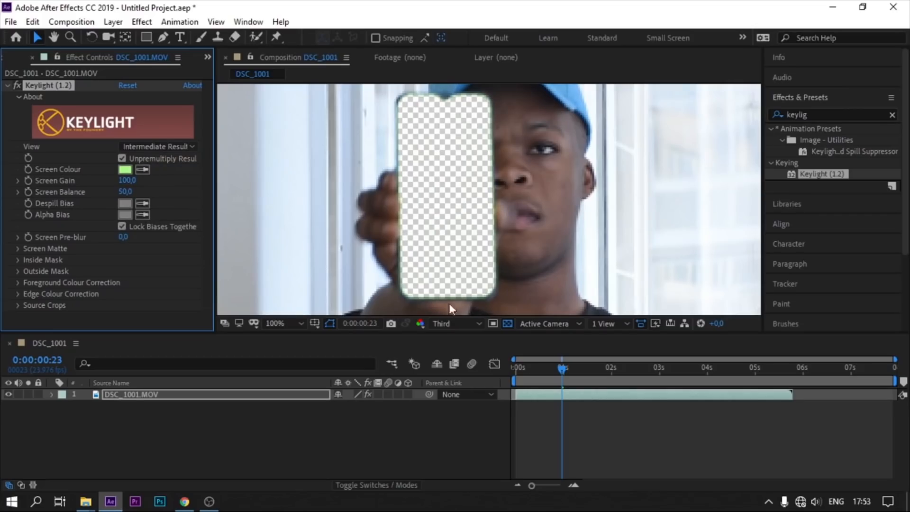
{"action": "mouse_move", "coordinate": [494, 237]}
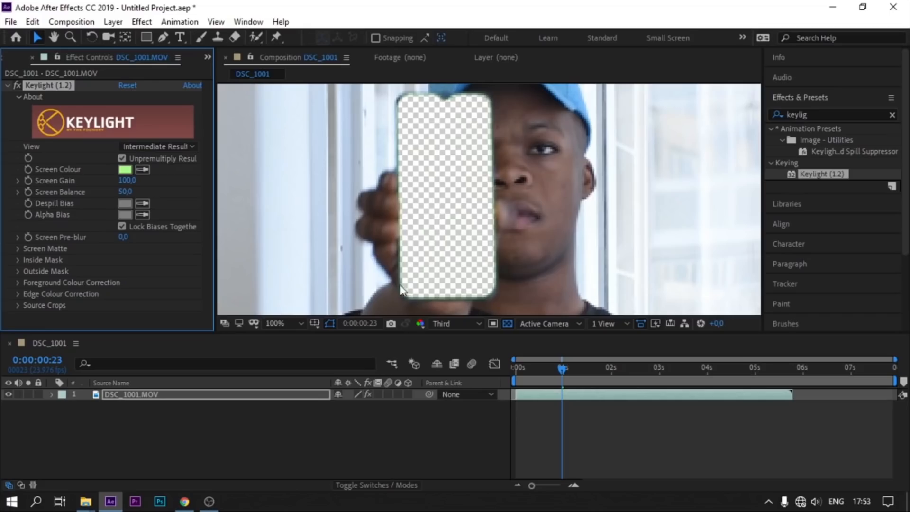
{"action": "mouse_move", "coordinate": [420, 329]}
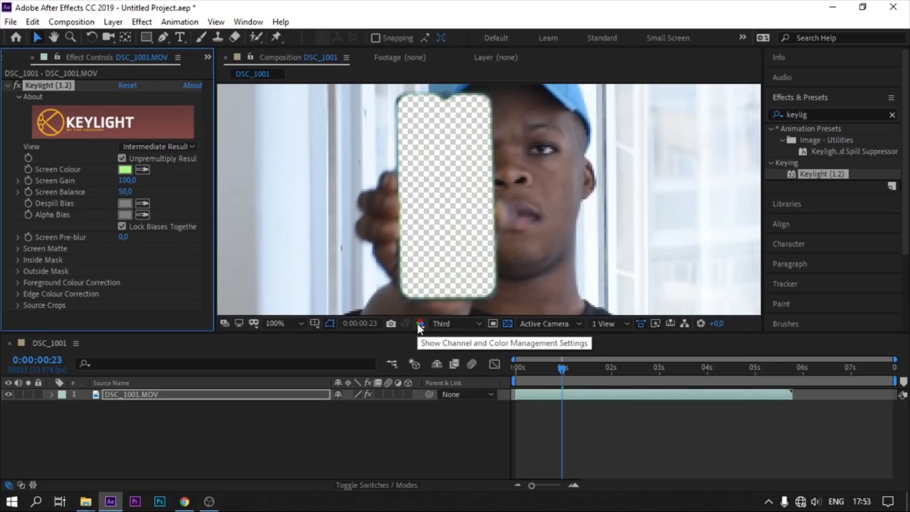
Step: Check the Alpha view, set Screen Matte Clip Black 48 and Clip White 61, then return to RGB
{"action": "left_click", "coordinate": [421, 324]}
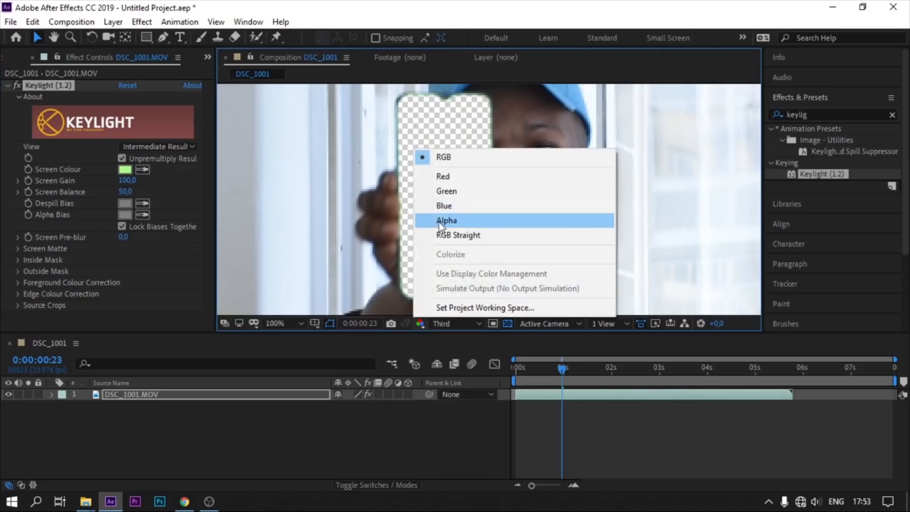
{"action": "left_click", "coordinate": [446, 220]}
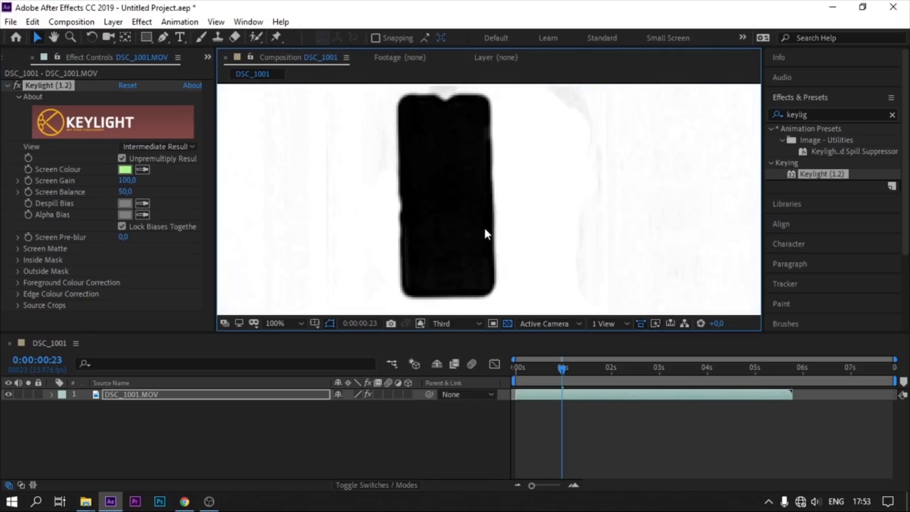
{"action": "mouse_move", "coordinate": [308, 219]}
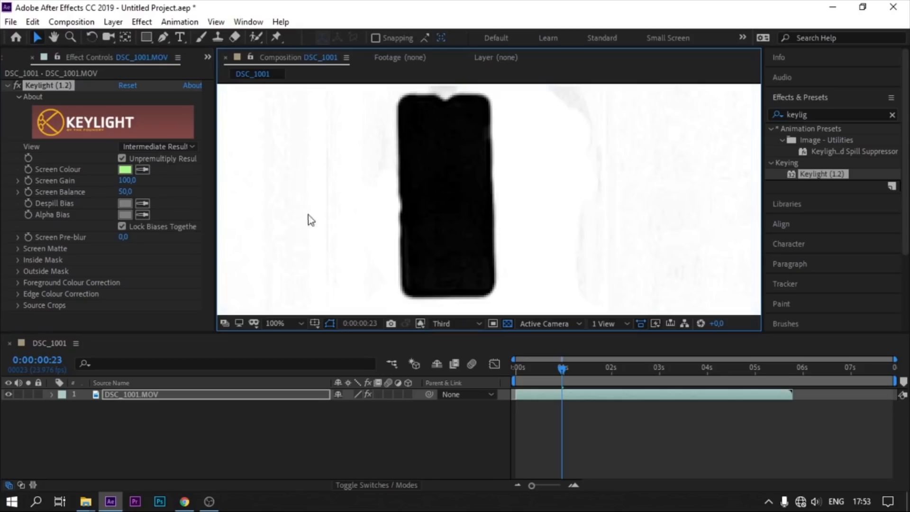
{"action": "mouse_move", "coordinate": [459, 177]}
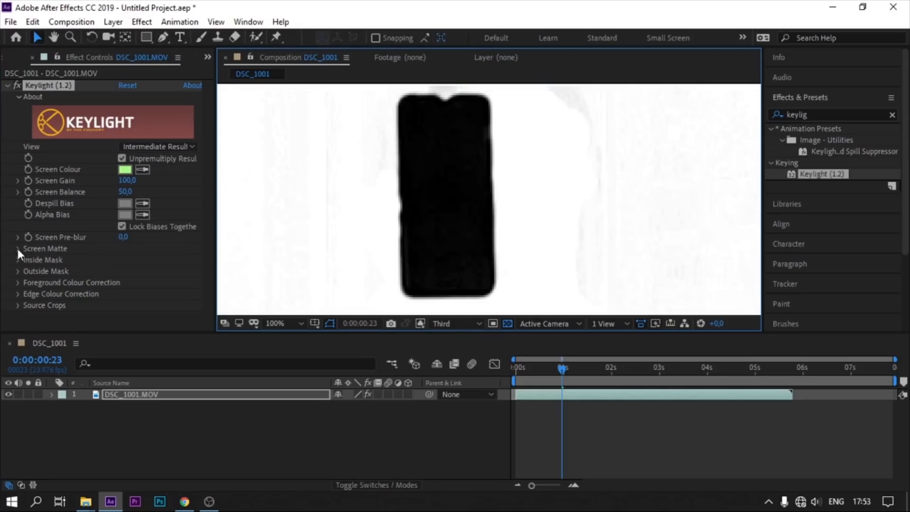
{"action": "left_click", "coordinate": [17, 248]}
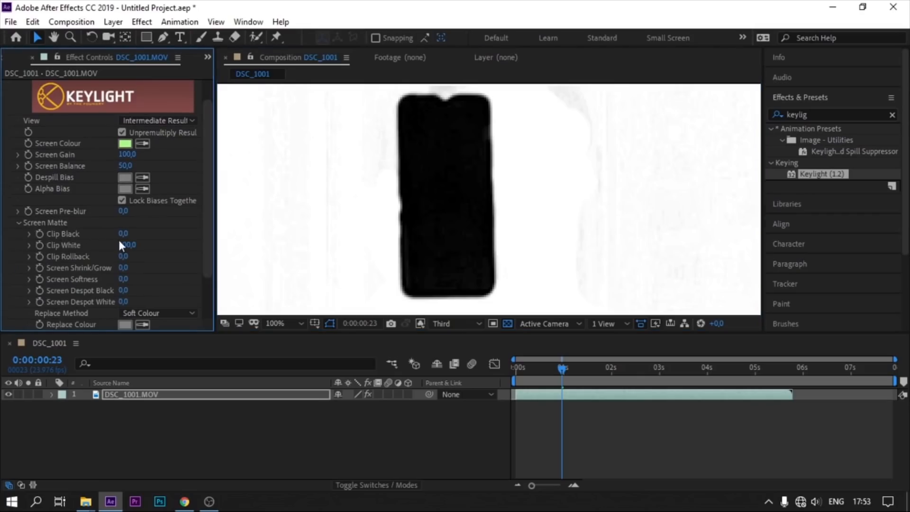
{"action": "left_click_drag", "start_coordinate": [125, 244], "coordinate": [134, 244]}
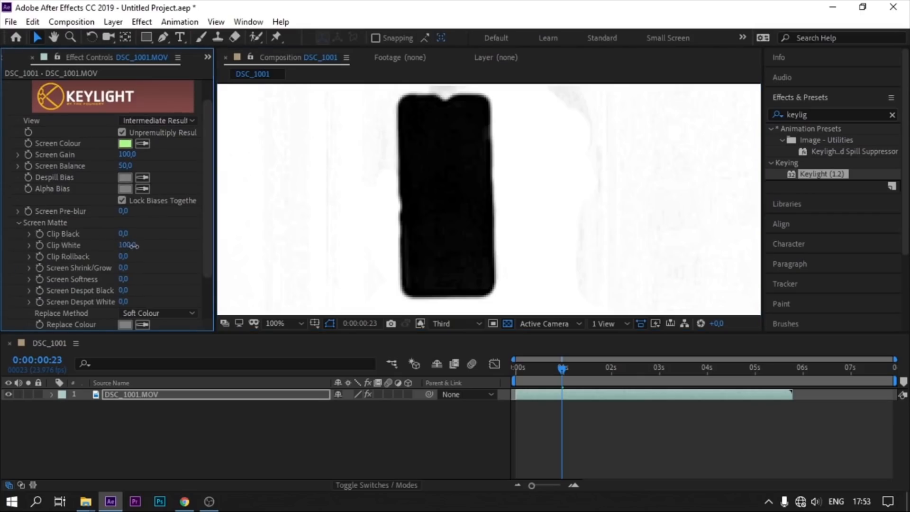
{"action": "left_click_drag", "start_coordinate": [124, 245], "coordinate": [116, 245]}
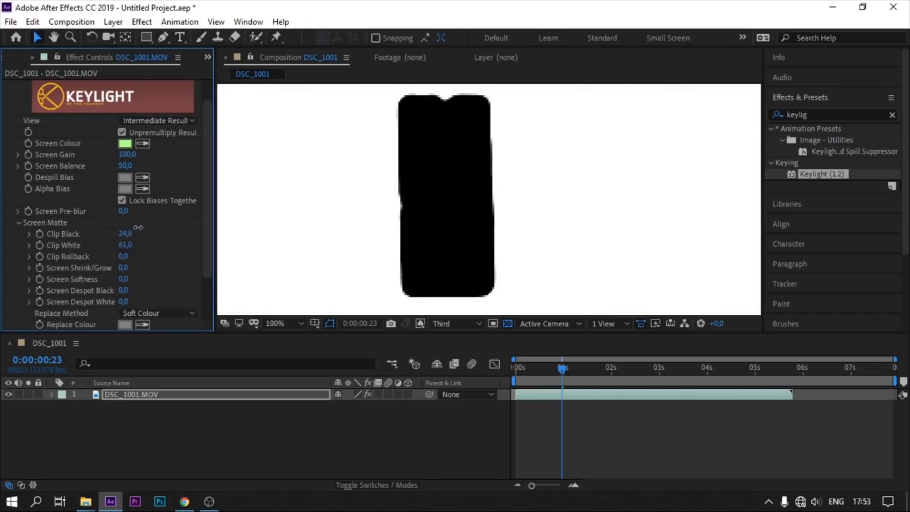
{"action": "left_click_drag", "start_coordinate": [125, 233], "coordinate": [139, 234]}
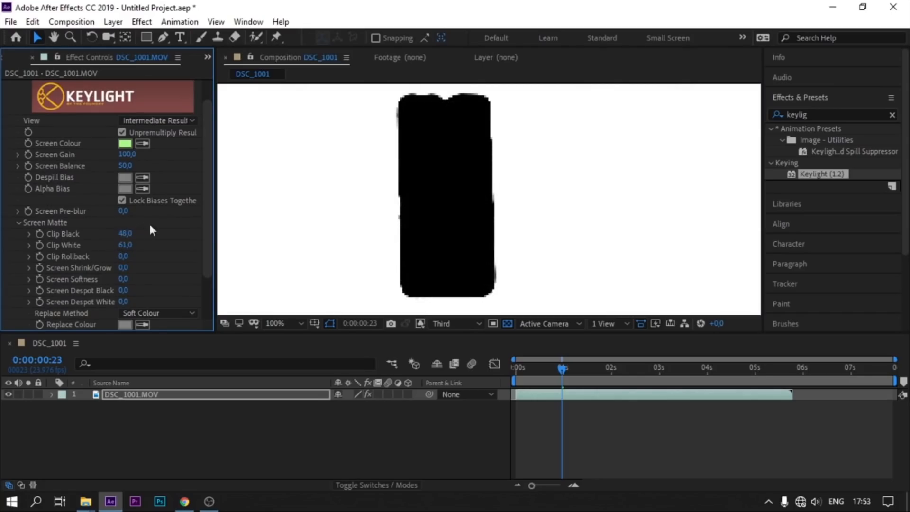
{"action": "left_click", "coordinate": [507, 323]}
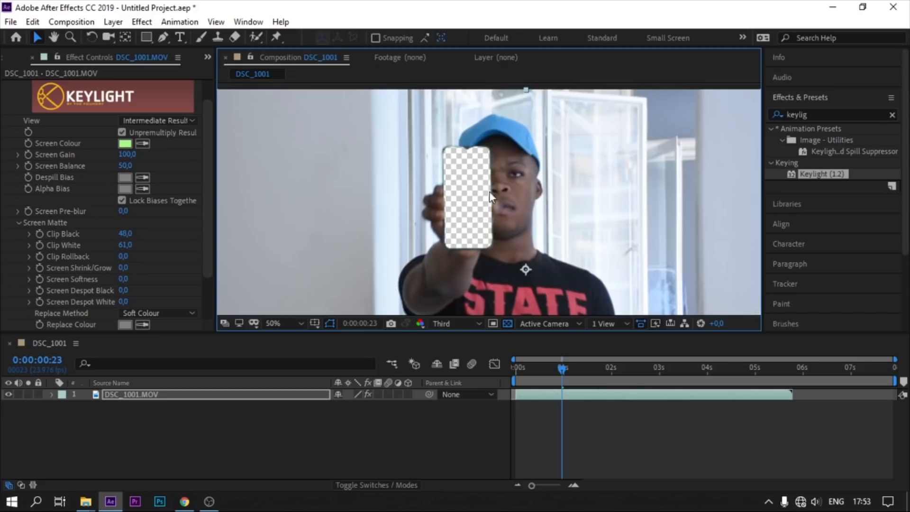
Step: Zoom the viewer out to the full frame and scrub back to the clip's start
{"action": "left_click", "coordinate": [286, 323]}
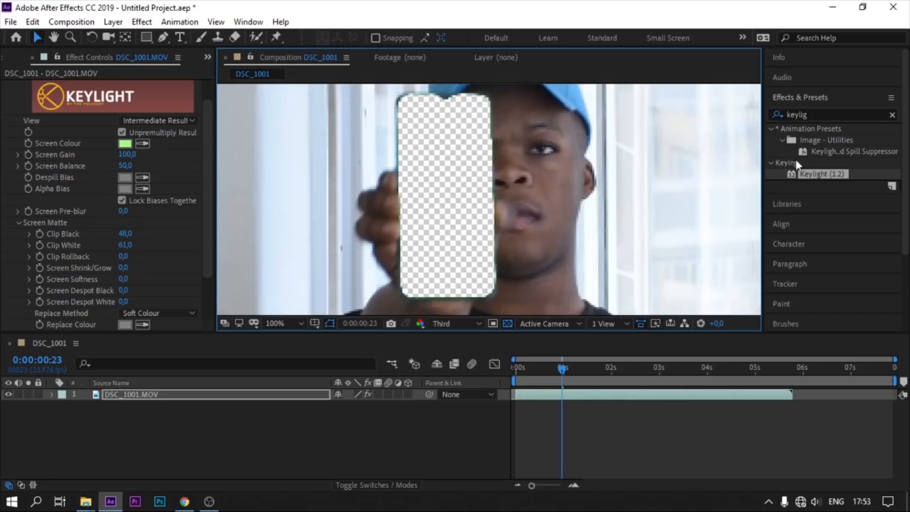
{"action": "mouse_move", "coordinate": [825, 157]}
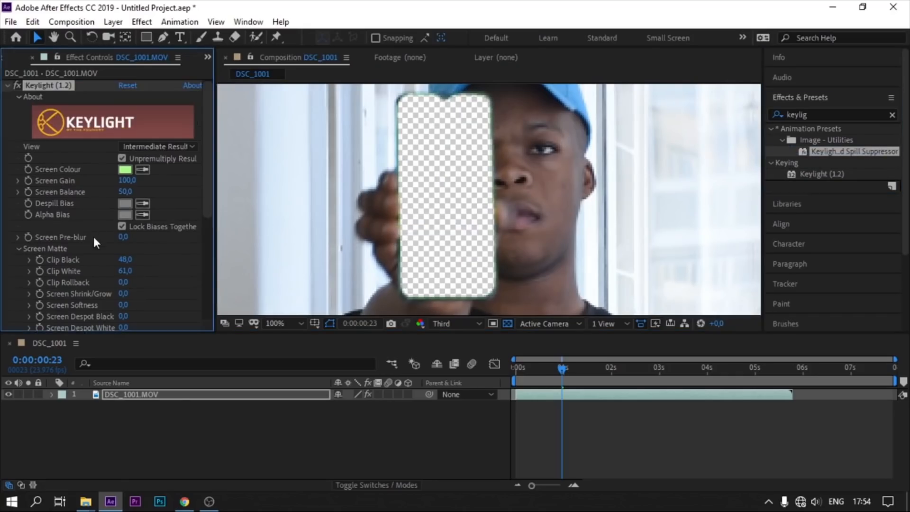
{"action": "scroll", "scroll_direction": "down", "scroll_amount": 3}
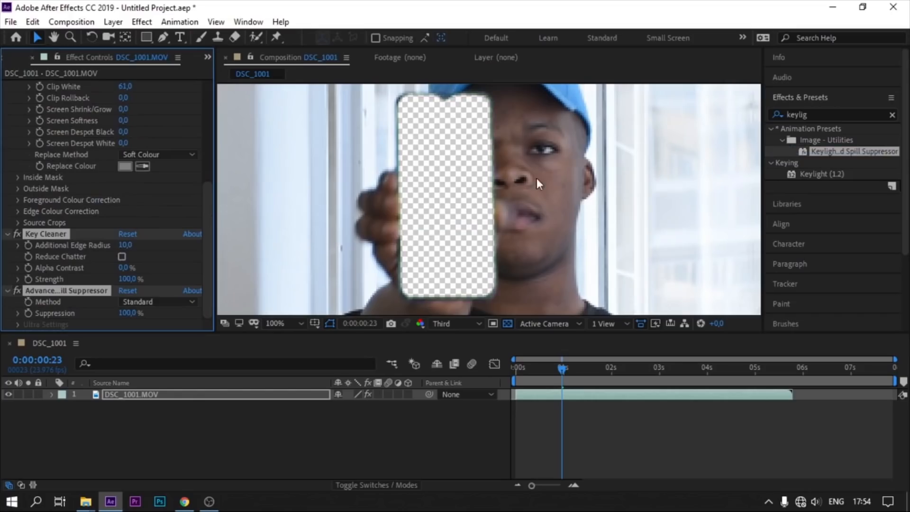
{"action": "left_click", "coordinate": [276, 323]}
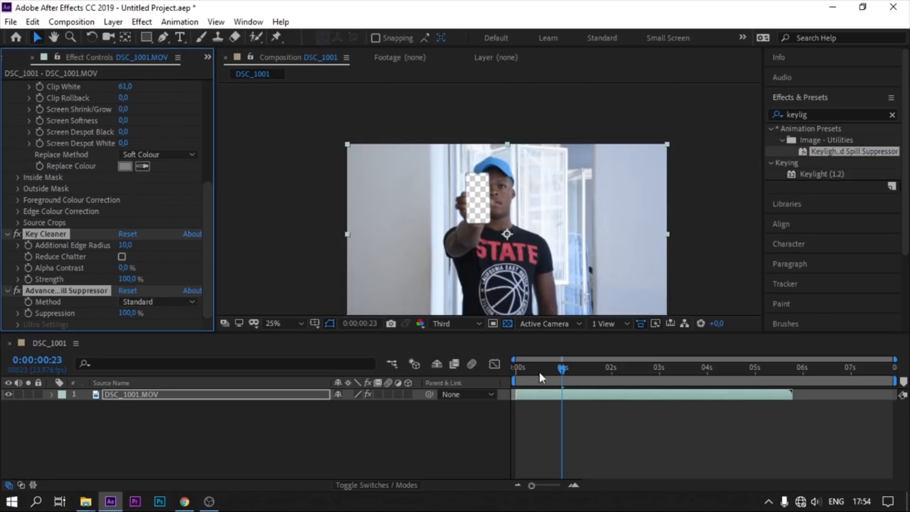
{"action": "left_click_drag", "start_coordinate": [563, 369], "coordinate": [551, 369]}
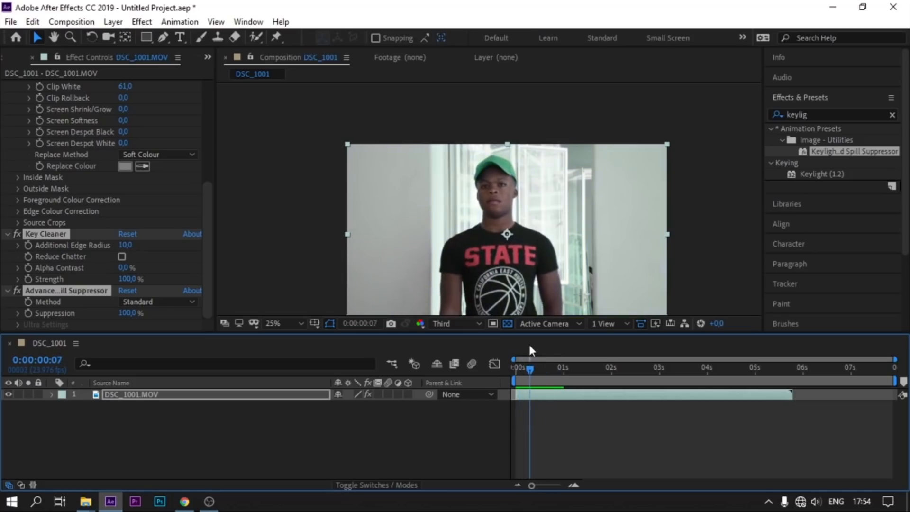
Step: Scrub the playhead forward to about 1:02, where the phone is held out
{"action": "left_click_drag", "start_coordinate": [530, 369], "coordinate": [542, 368]}
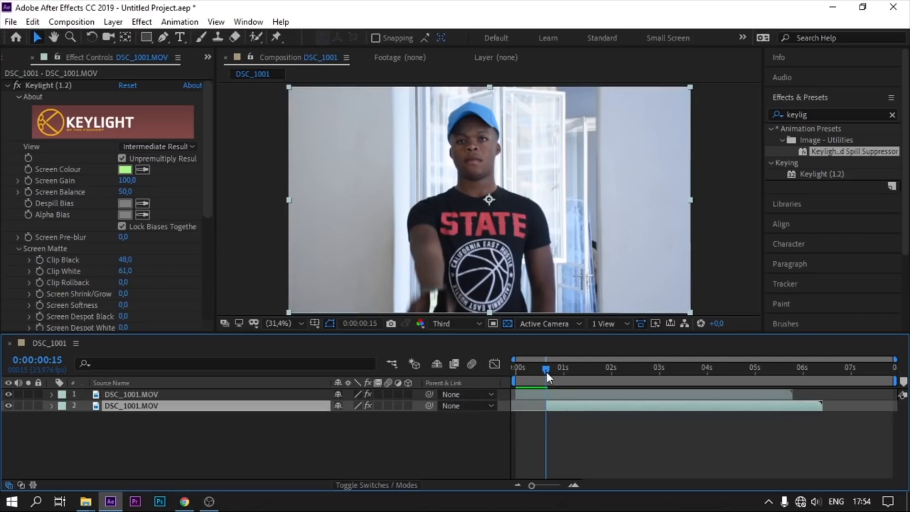
{"action": "left_click_drag", "start_coordinate": [546, 369], "coordinate": [566, 370]}
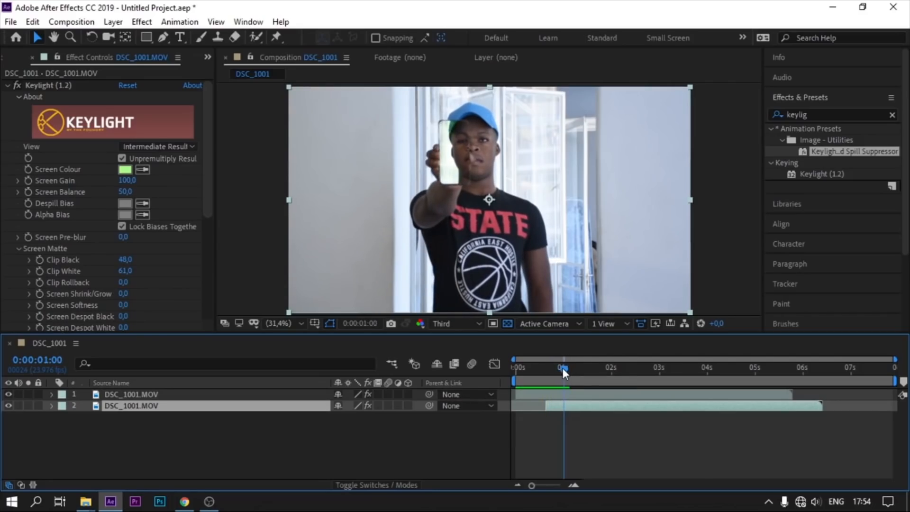
{"action": "left_click_drag", "start_coordinate": [561, 368], "coordinate": [568, 368]}
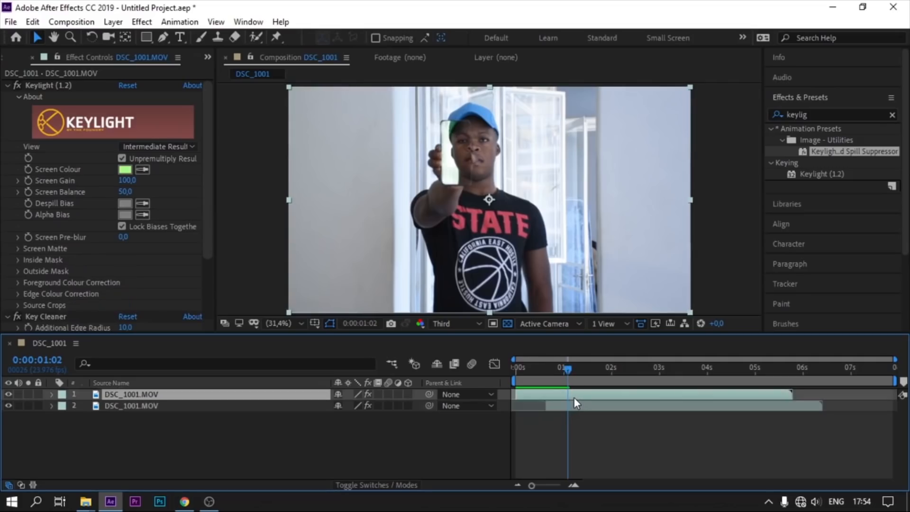
Step: Select the top DSC_1001 layer and scale it up toward 1495% to zoom in
{"action": "left_click", "coordinate": [53, 393]}
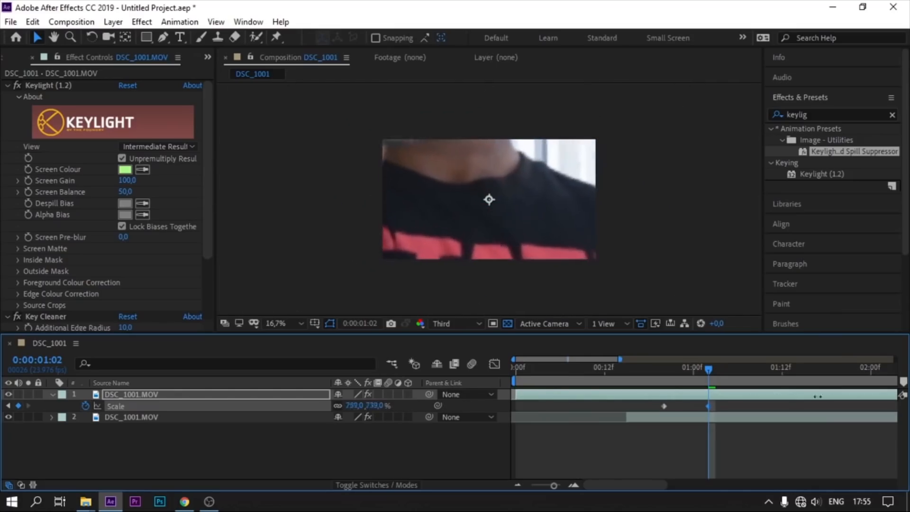
{"action": "left_click_drag", "start_coordinate": [372, 405], "coordinate": [383, 414]}
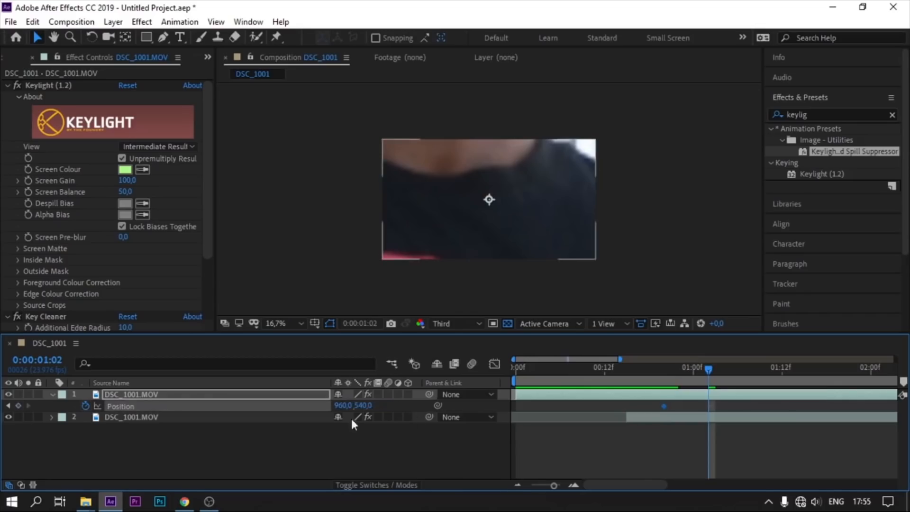
{"action": "mouse_move", "coordinate": [434, 208]}
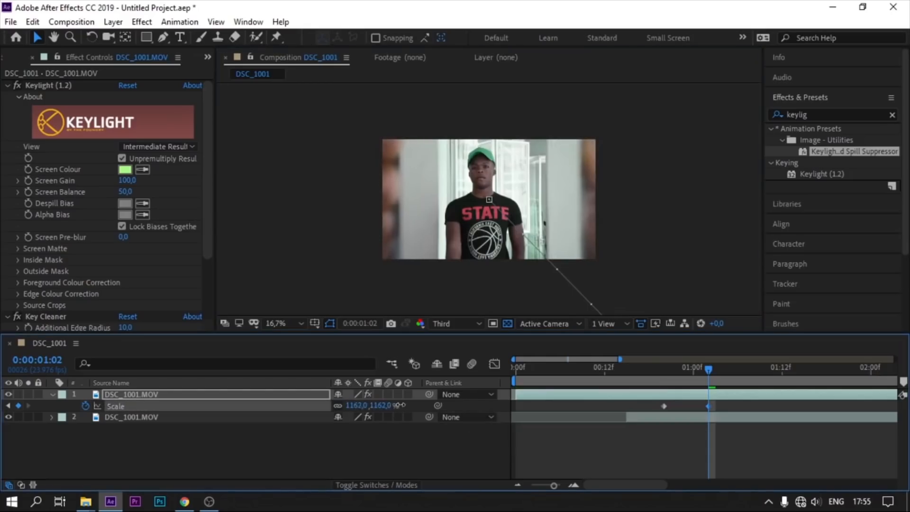
{"action": "left_click_drag", "start_coordinate": [378, 404], "coordinate": [372, 405]}
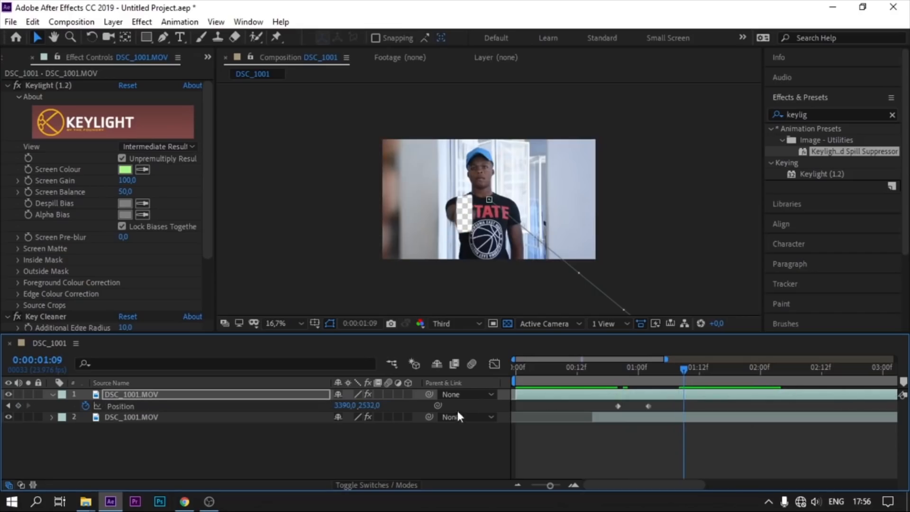
Step: Reposition the top layer at the one-second mark and frame 20 so both phones align
{"action": "left_click", "coordinate": [683, 421]}
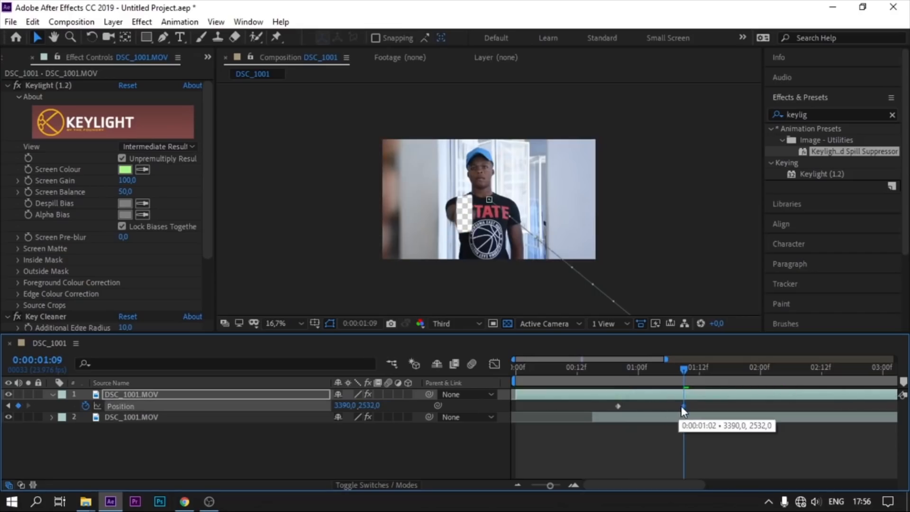
{"action": "left_click", "coordinate": [629, 372]}
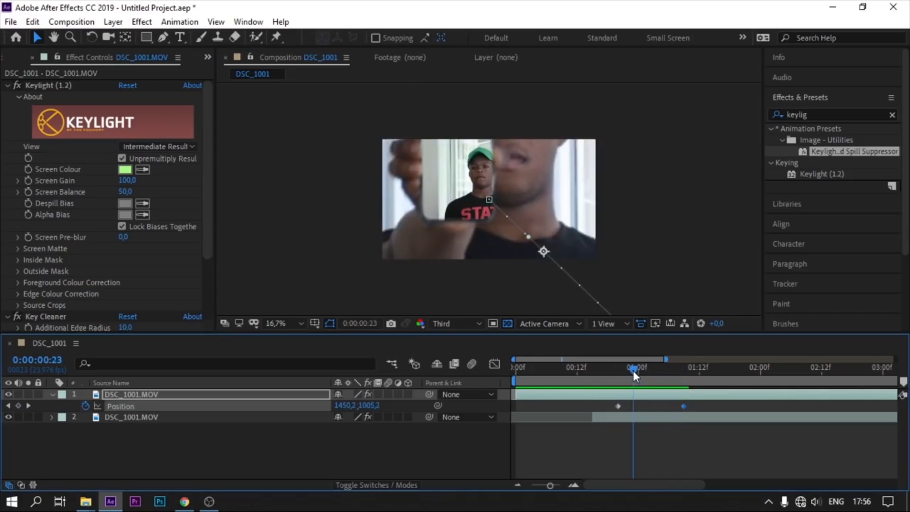
{"action": "left_click", "coordinate": [636, 375]}
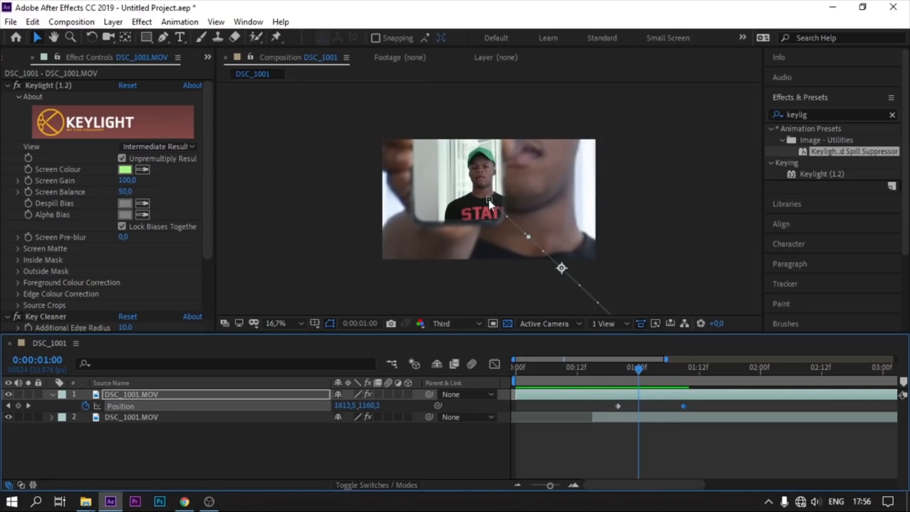
{"action": "left_click_drag", "start_coordinate": [489, 200], "coordinate": [528, 261]}
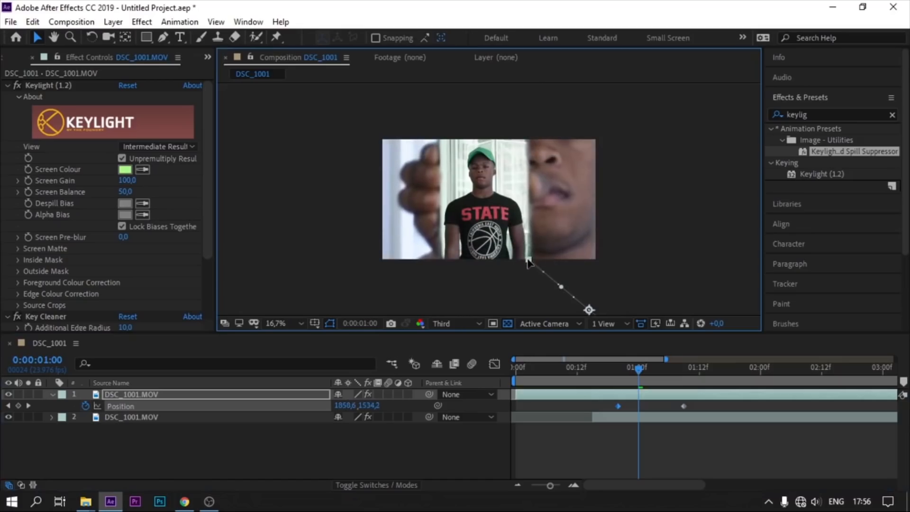
{"action": "left_click_drag", "start_coordinate": [638, 368], "coordinate": [623, 367]}
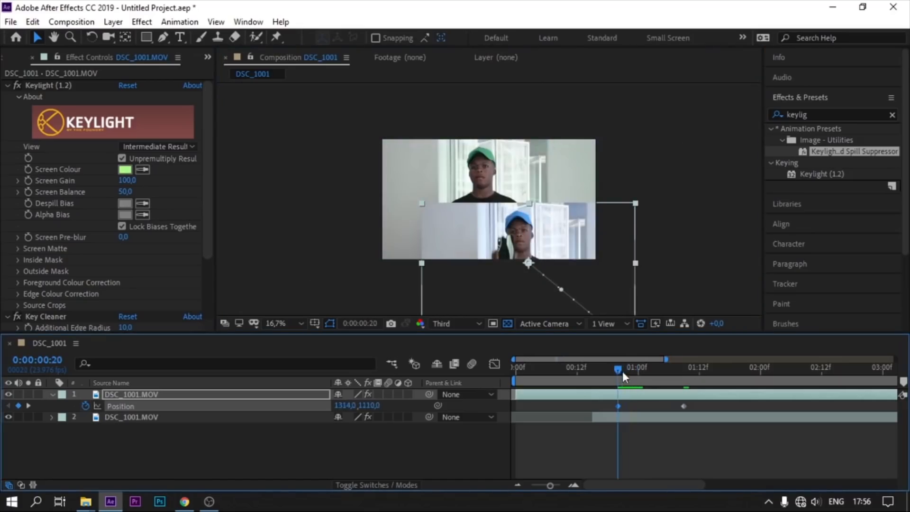
{"action": "left_click_drag", "start_coordinate": [617, 370], "coordinate": [602, 370]}
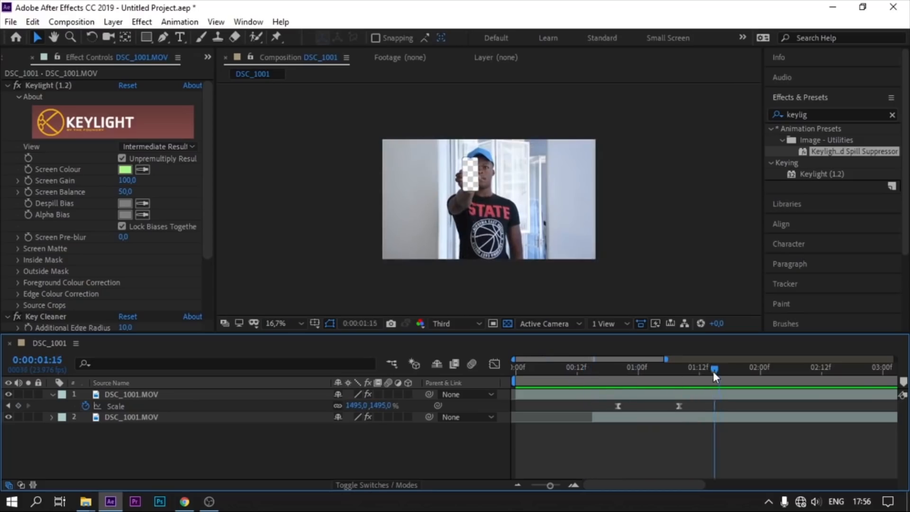
Step: Drag the final Scale keyframe later and scrub through the retimed zoom
{"action": "left_click_drag", "start_coordinate": [715, 367], "coordinate": [628, 368]}
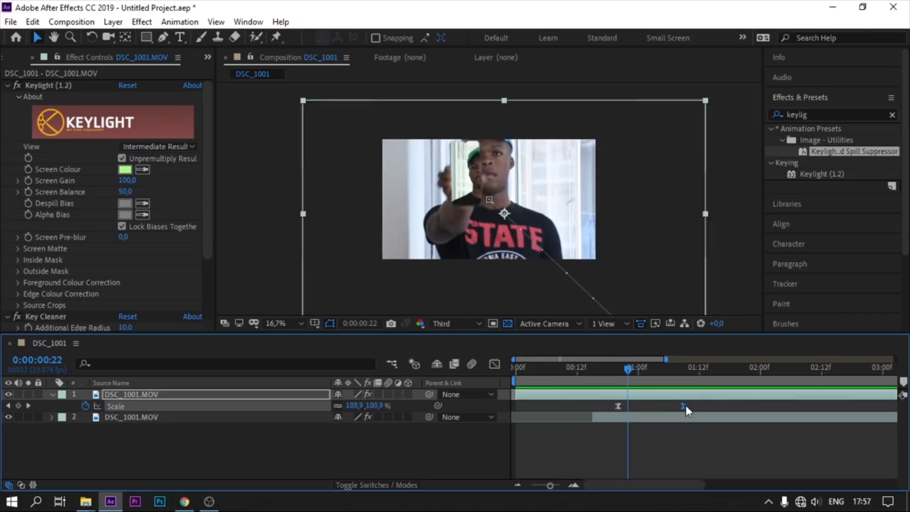
{"action": "left_click_drag", "start_coordinate": [687, 406], "coordinate": [631, 378]}
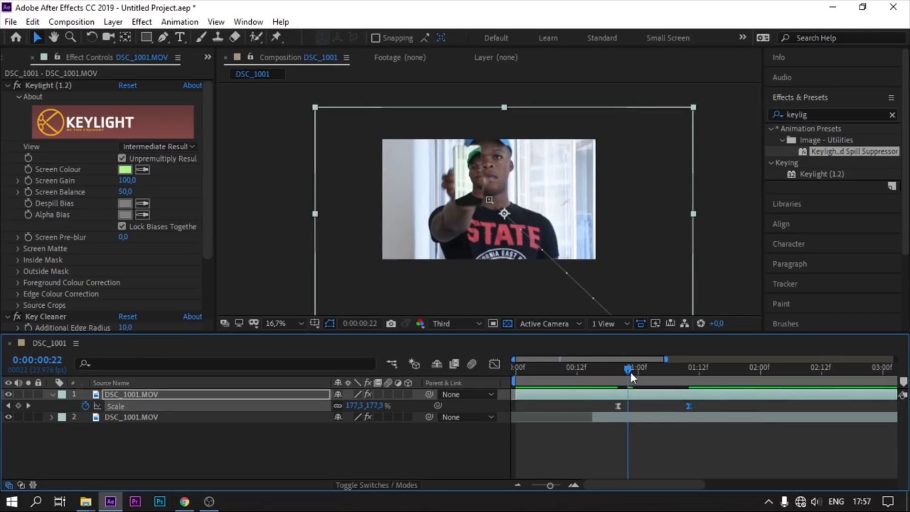
{"action": "left_click_drag", "start_coordinate": [626, 369], "coordinate": [611, 370]}
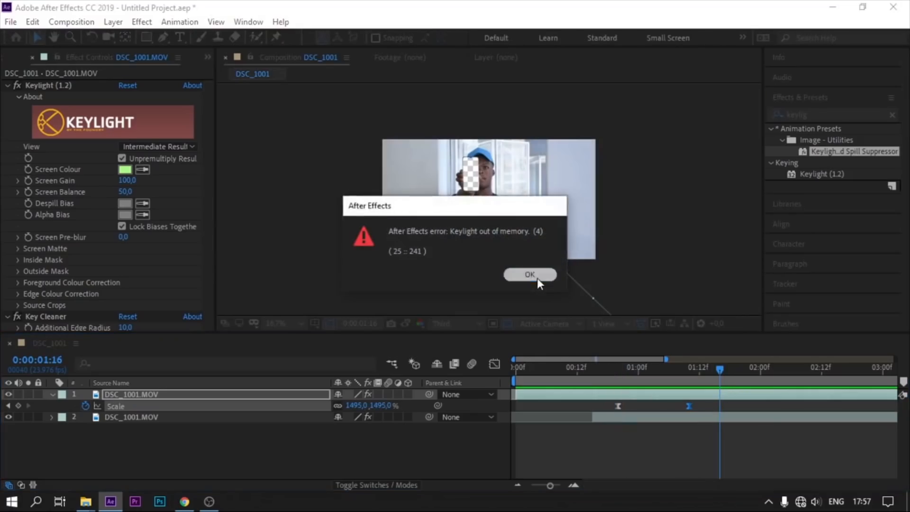
Step: Close the out-of-memory error, then save the project as 'tute.aep' in Videos
{"action": "left_click", "coordinate": [530, 274]}
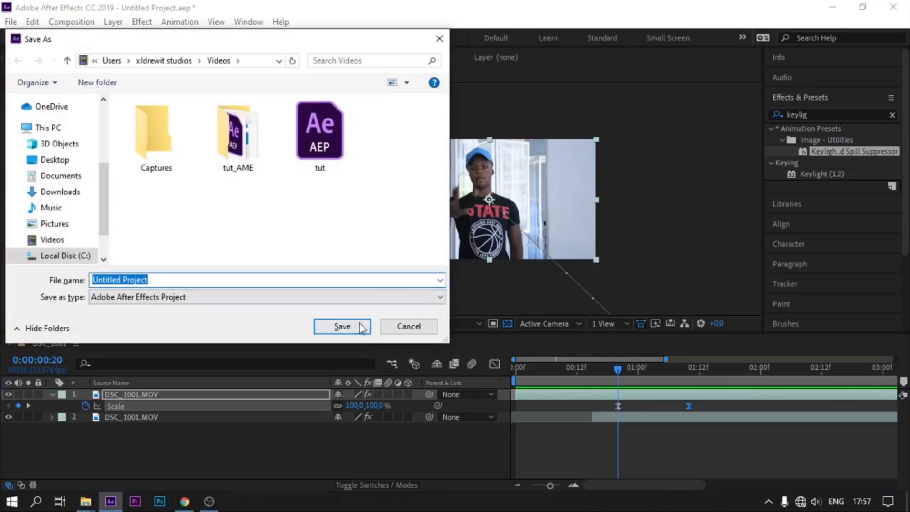
{"action": "type", "text": "tute"}
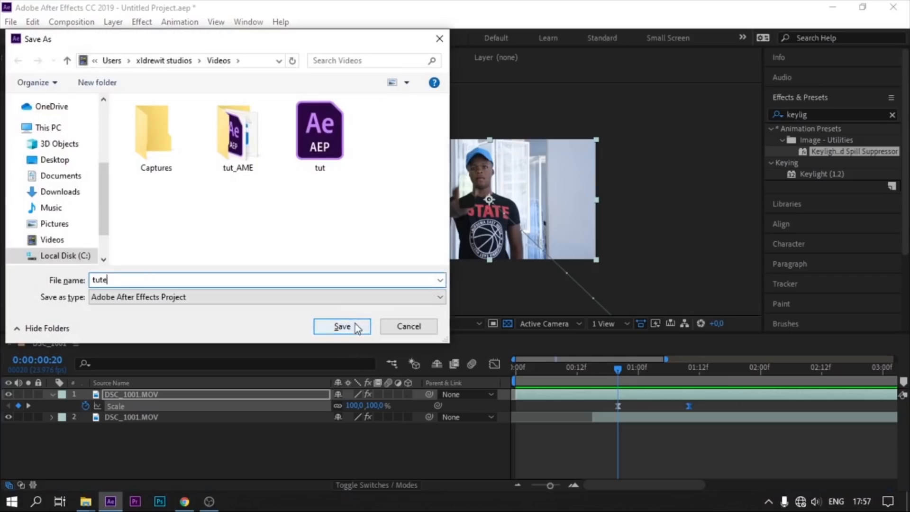
{"action": "left_click", "coordinate": [342, 326]}
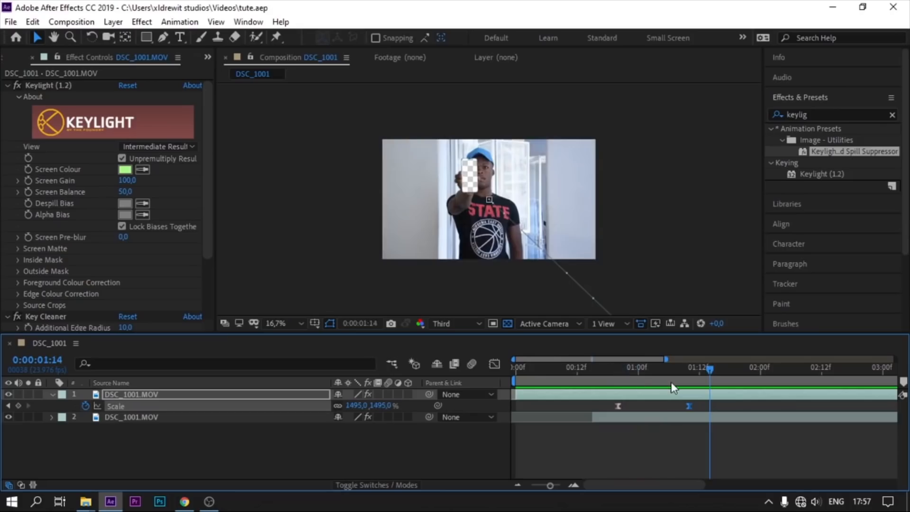
{"action": "mouse_move", "coordinate": [628, 382]}
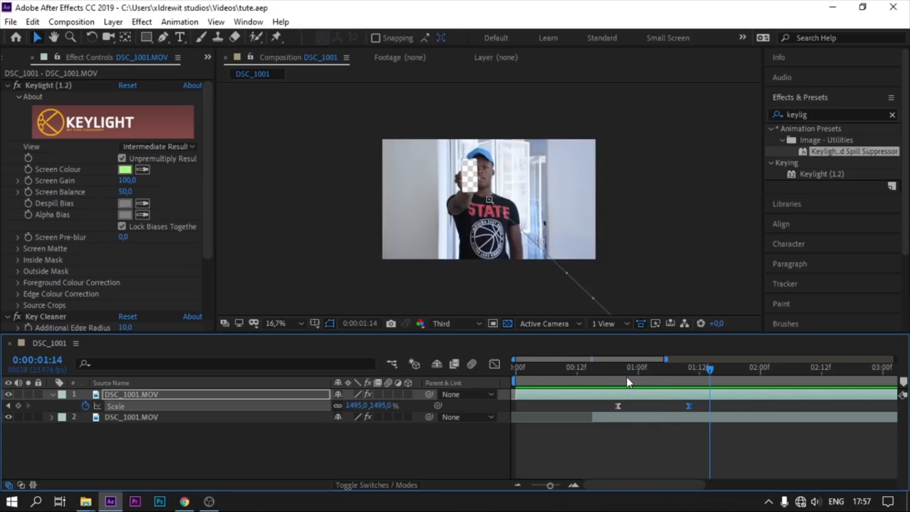
{"action": "mouse_move", "coordinate": [624, 382]}
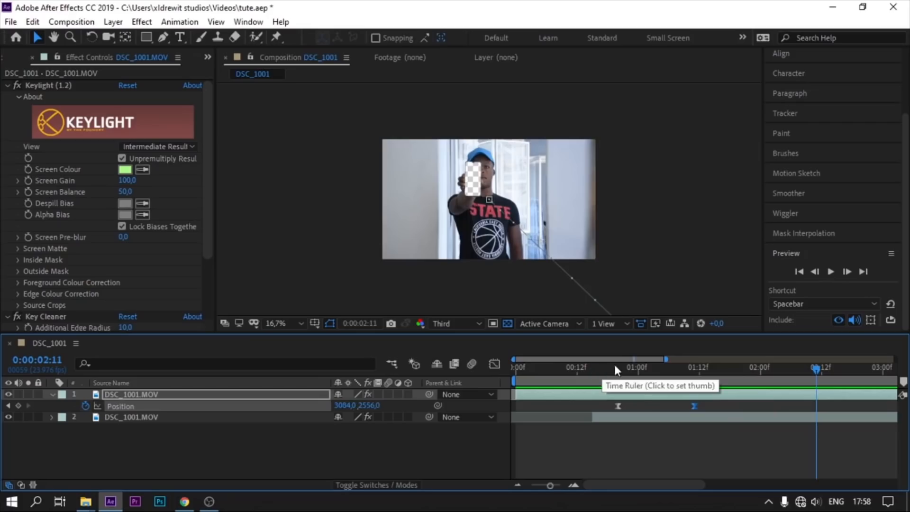
{"action": "mouse_move", "coordinate": [770, 393]}
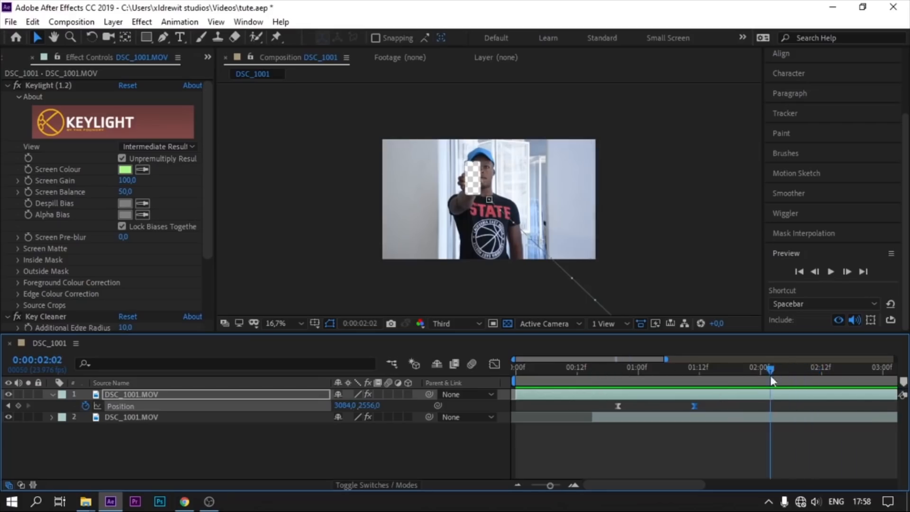
Step: Scrub back from the zoom's end to review the eased Position motion
{"action": "left_click_drag", "start_coordinate": [771, 369], "coordinate": [726, 369]}
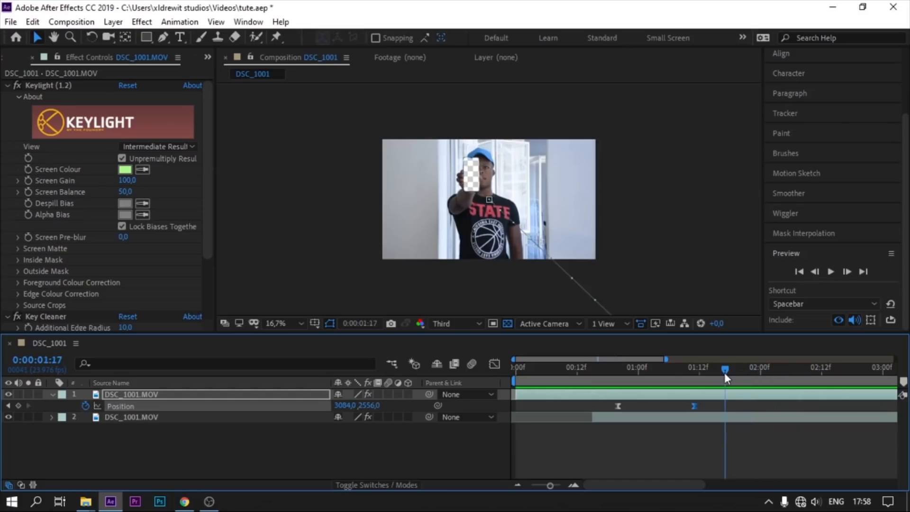
{"action": "mouse_move", "coordinate": [726, 377]}
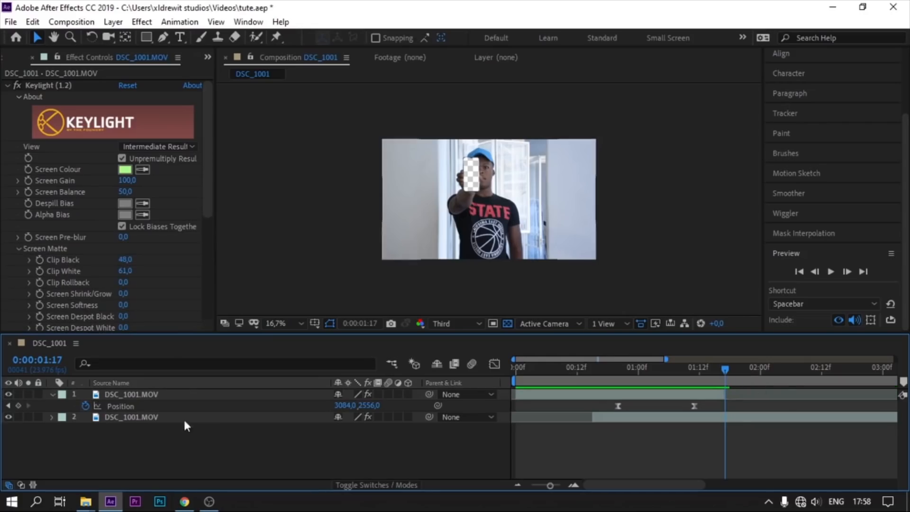
Step: Select layer 2 (DSC_1001) and duplicate it with Ctrl+D
{"action": "left_click", "coordinate": [130, 417]}
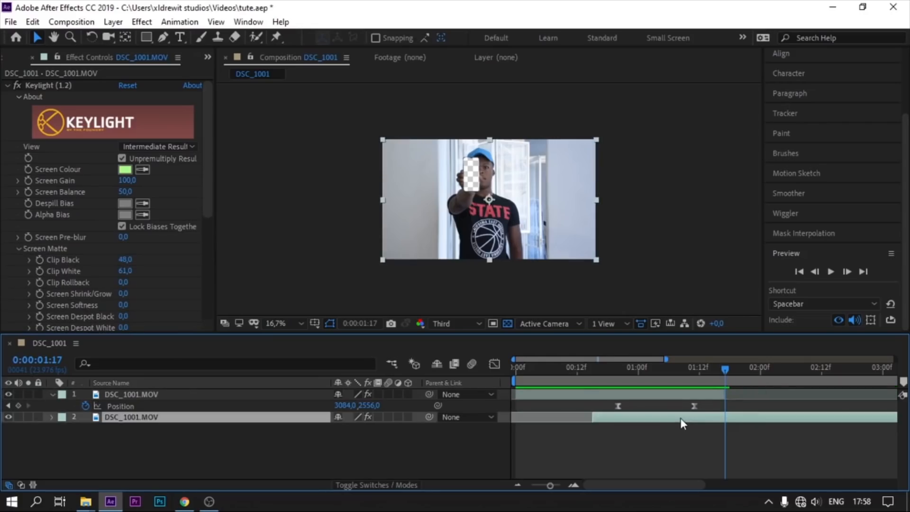
{"action": "mouse_move", "coordinate": [675, 421]}
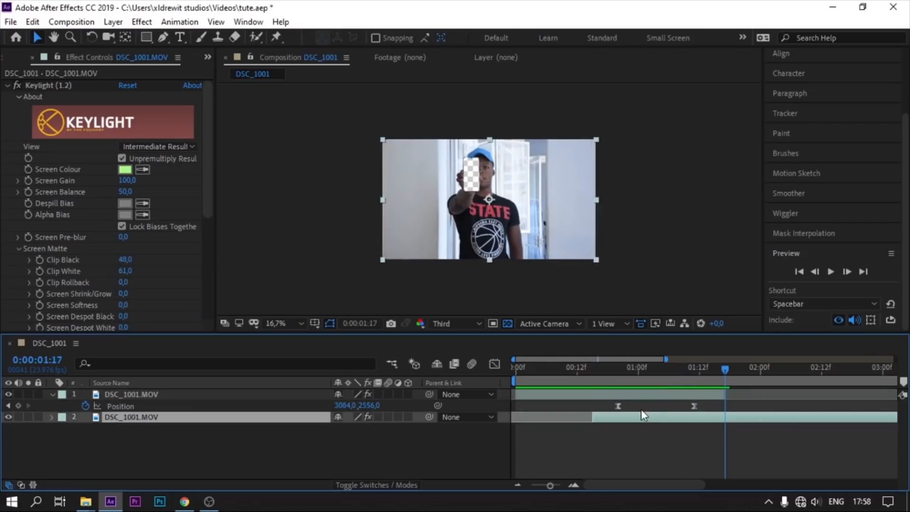
{"action": "mouse_move", "coordinate": [650, 420]}
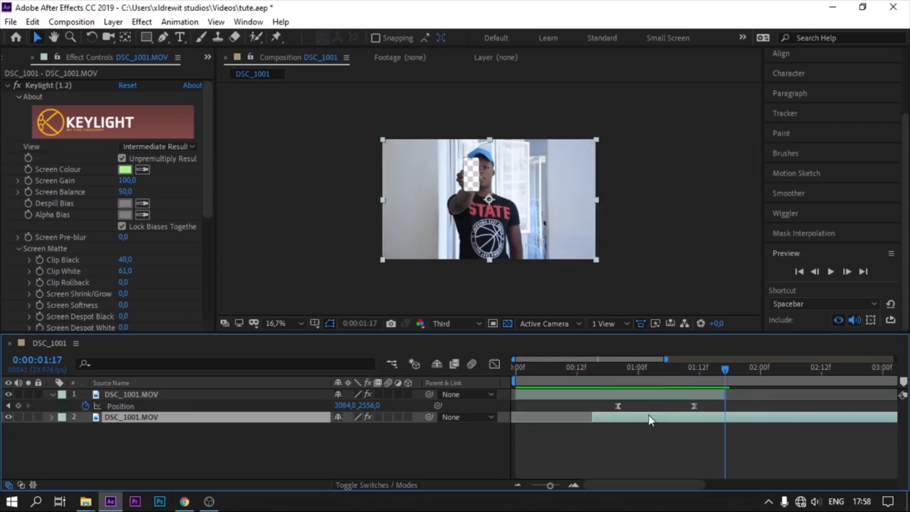
{"action": "left_click", "coordinate": [454, 323]}
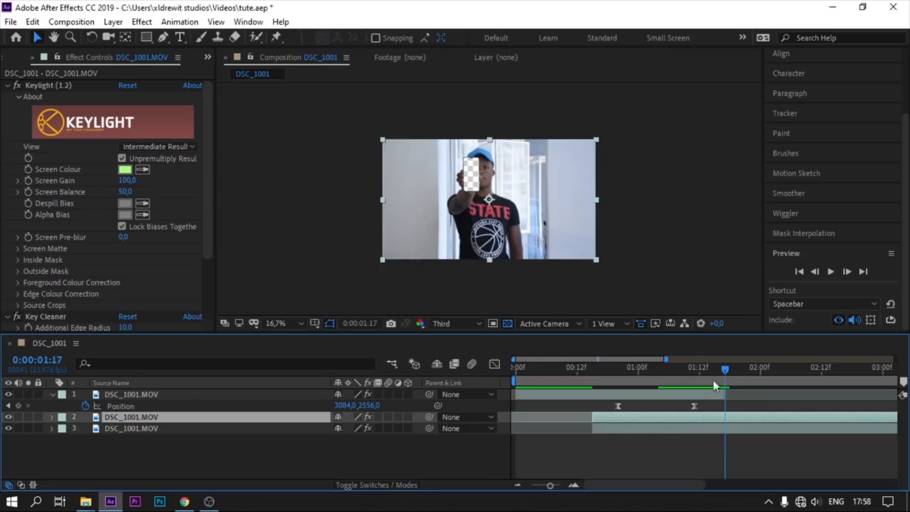
Step: Keyframe layer 1's Scale from 100% to 1511% at its Position keyframe times, then preview the zoom
{"action": "left_click_drag", "start_coordinate": [725, 370], "coordinate": [663, 370]}
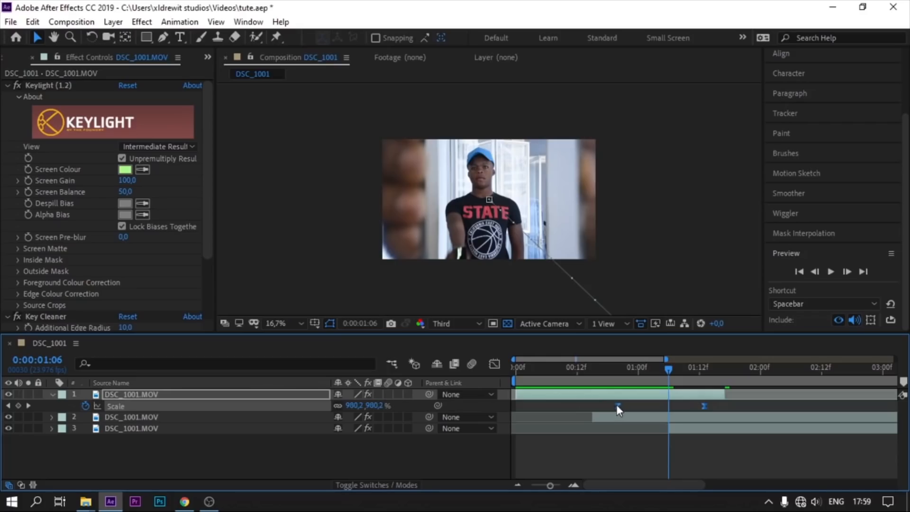
{"action": "left_click_drag", "start_coordinate": [618, 406], "coordinate": [612, 406]}
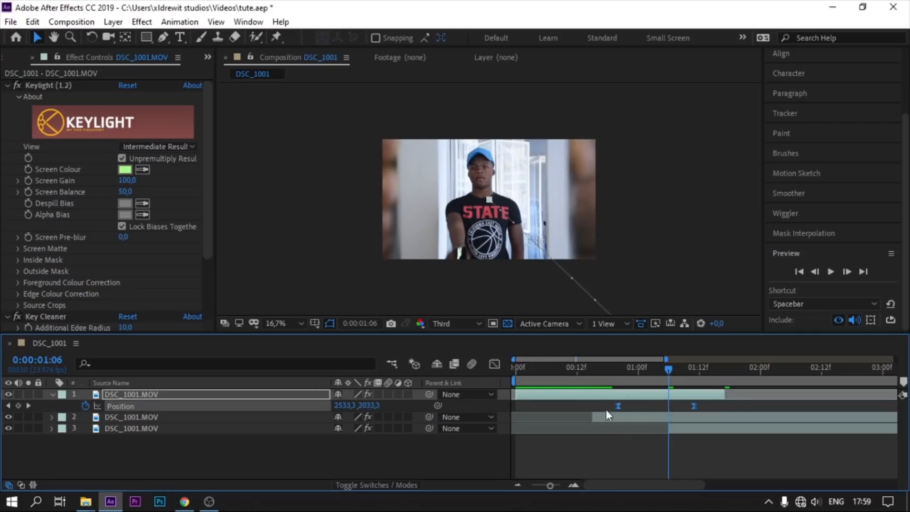
{"action": "left_click_drag", "start_coordinate": [618, 405], "coordinate": [612, 407]}
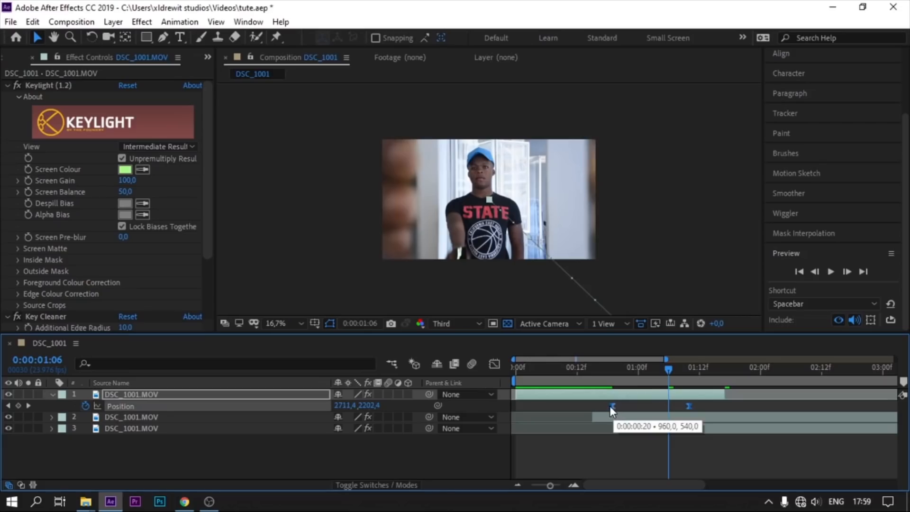
{"action": "mouse_move", "coordinate": [615, 409]}
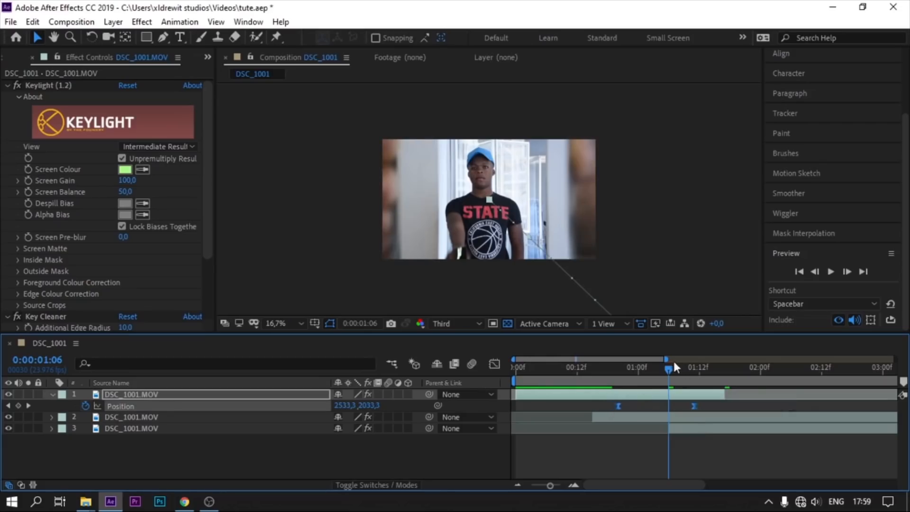
{"action": "left_click_drag", "start_coordinate": [667, 367], "coordinate": [679, 371]}
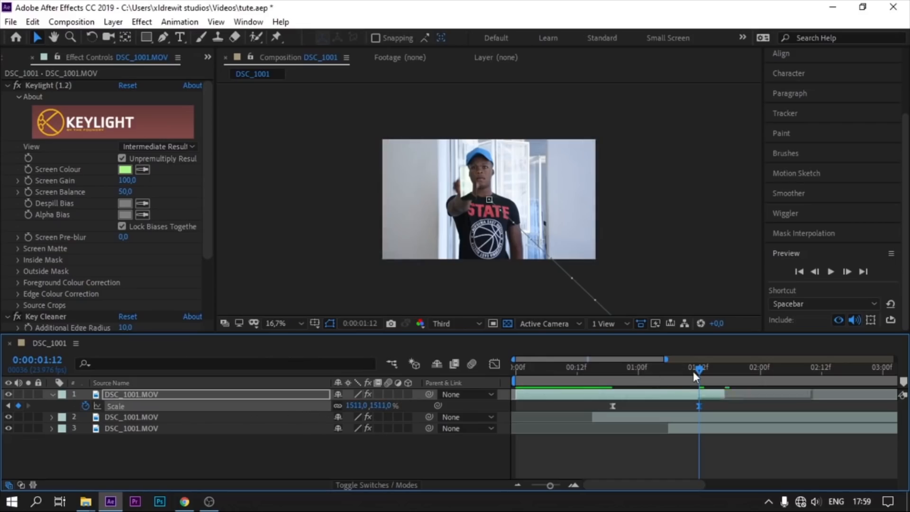
{"action": "left_click", "coordinate": [598, 367]}
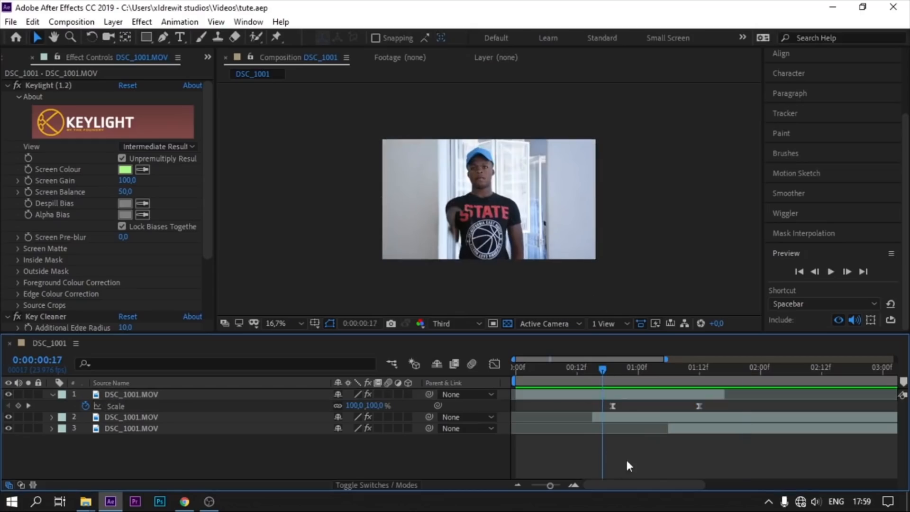
{"action": "left_click", "coordinate": [830, 271]}
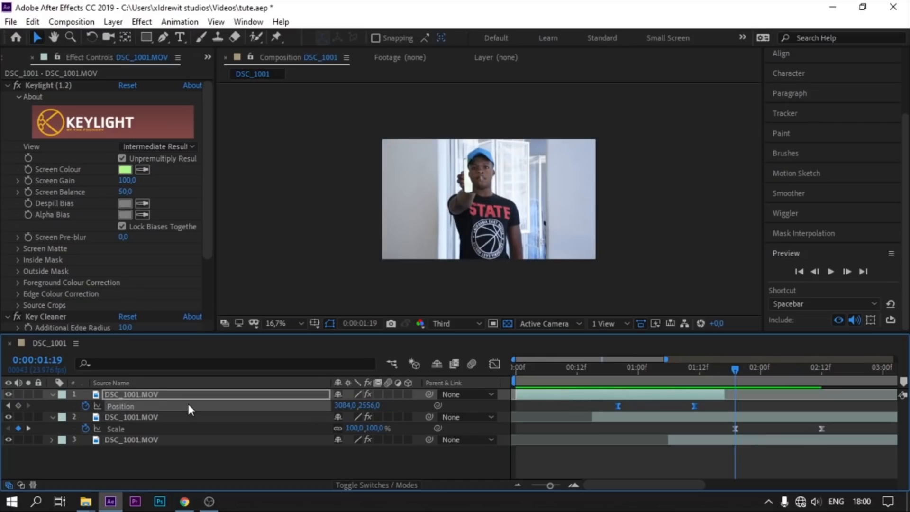
Step: Paste layer 1's Position and Scale keyframes onto layer 2, shifted to follow the first zoom
{"action": "left_click", "coordinate": [143, 417]}
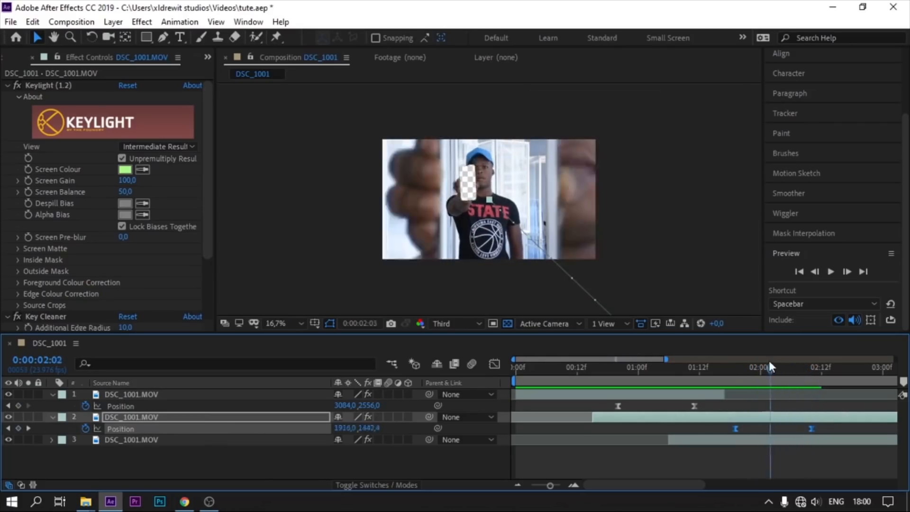
{"action": "left_click", "coordinate": [718, 367]}
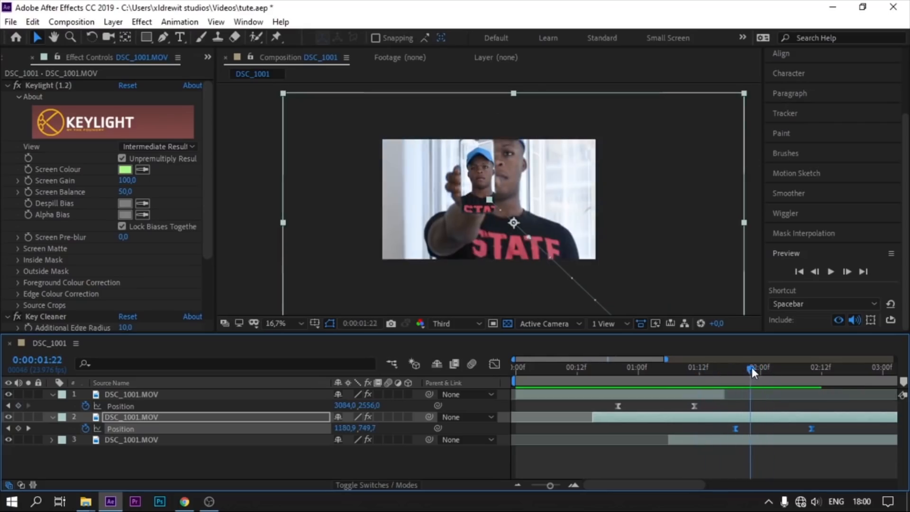
{"action": "mouse_move", "coordinate": [734, 429]}
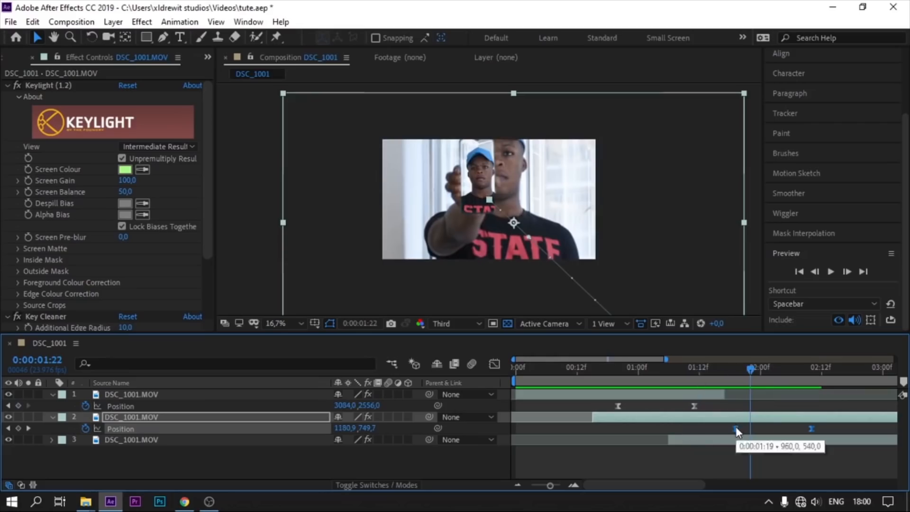
{"action": "left_click_drag", "start_coordinate": [749, 428], "coordinate": [721, 428]}
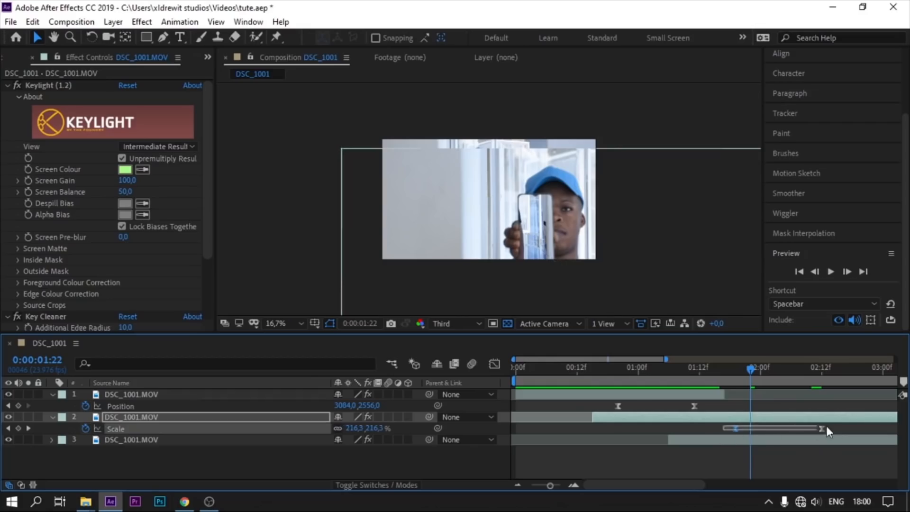
{"action": "left_click_drag", "start_coordinate": [824, 429], "coordinate": [723, 429]}
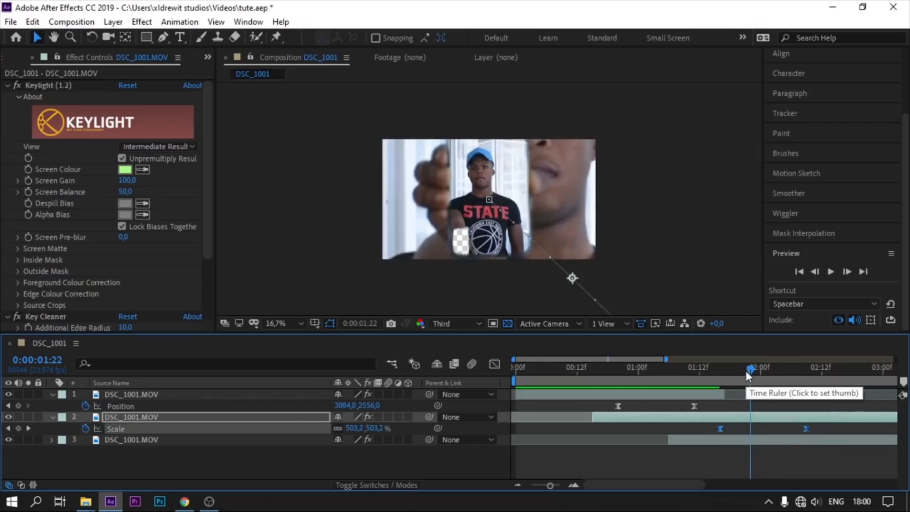
{"action": "left_click", "coordinate": [688, 368]}
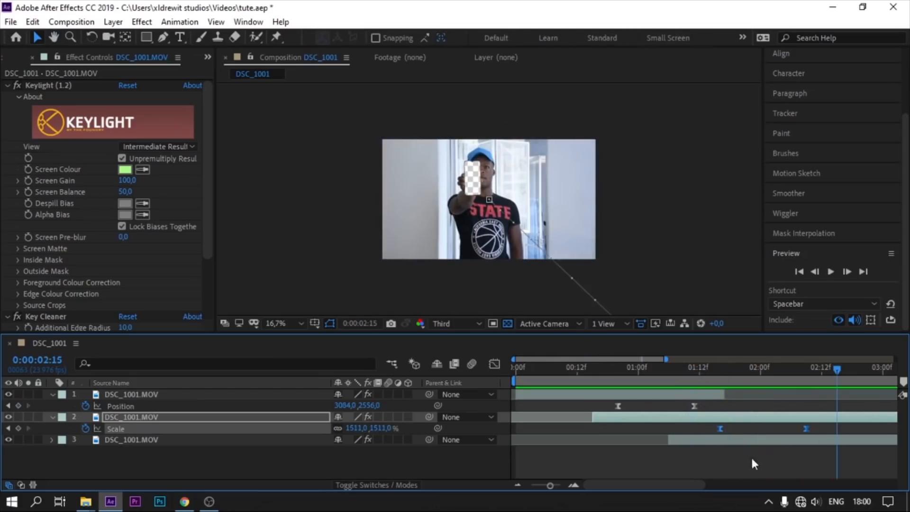
Step: Duplicate layer 3 into a fourth clip layer starting near the two-second mark
{"action": "left_click_drag", "start_coordinate": [835, 367], "coordinate": [796, 367]}
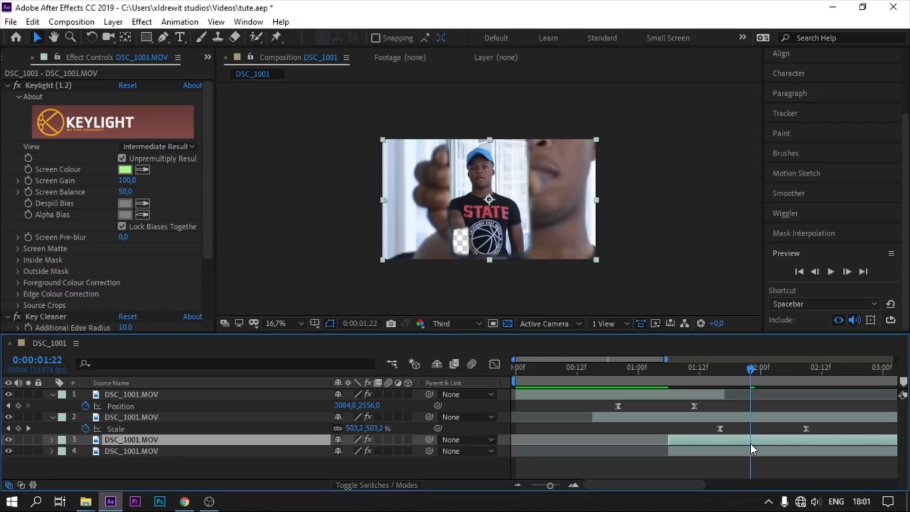
{"action": "mouse_move", "coordinate": [689, 470]}
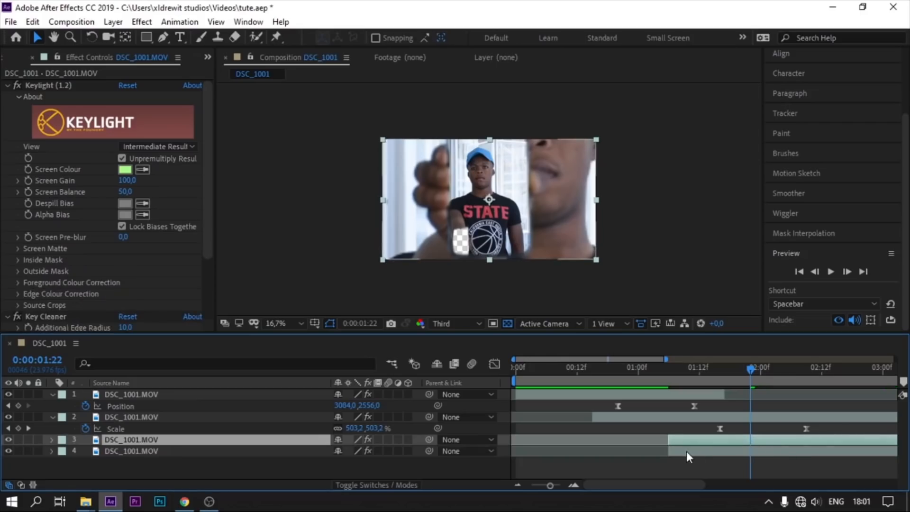
{"action": "left_click", "coordinate": [17, 248]}
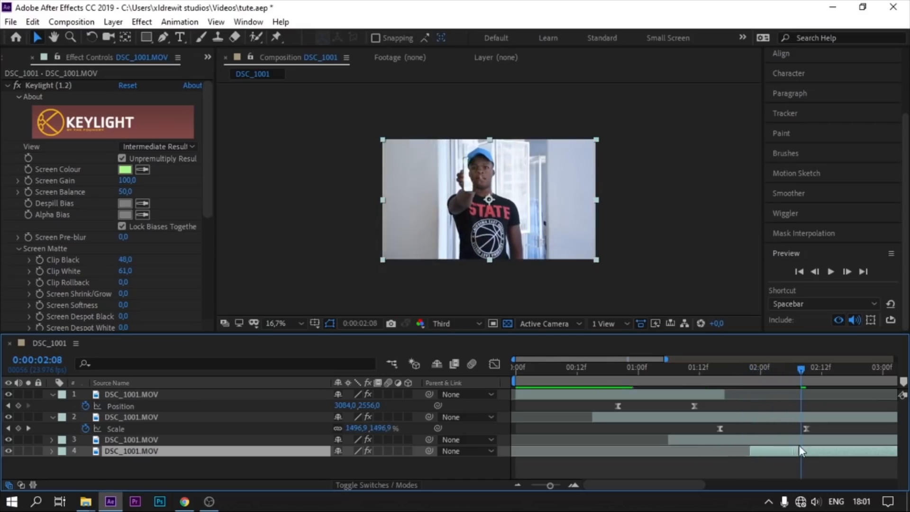
{"action": "left_click_drag", "start_coordinate": [801, 366], "coordinate": [745, 367]}
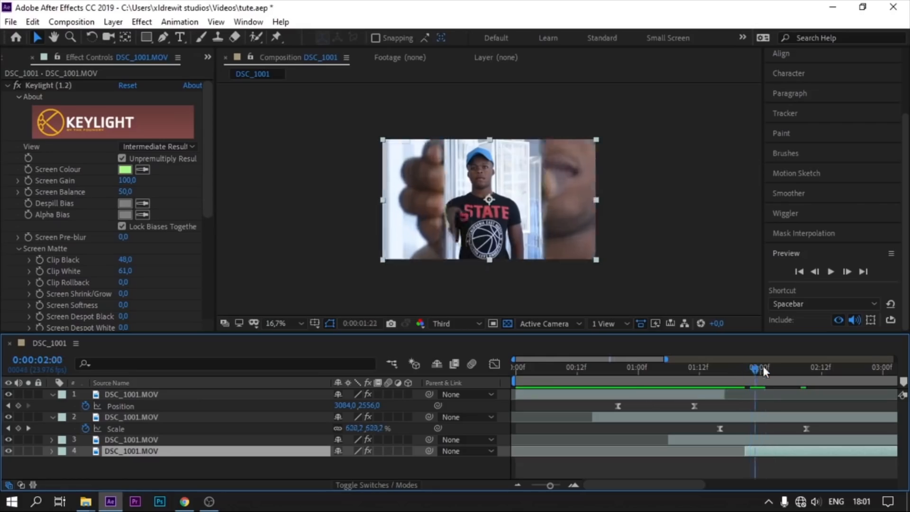
{"action": "left_click", "coordinate": [809, 380]}
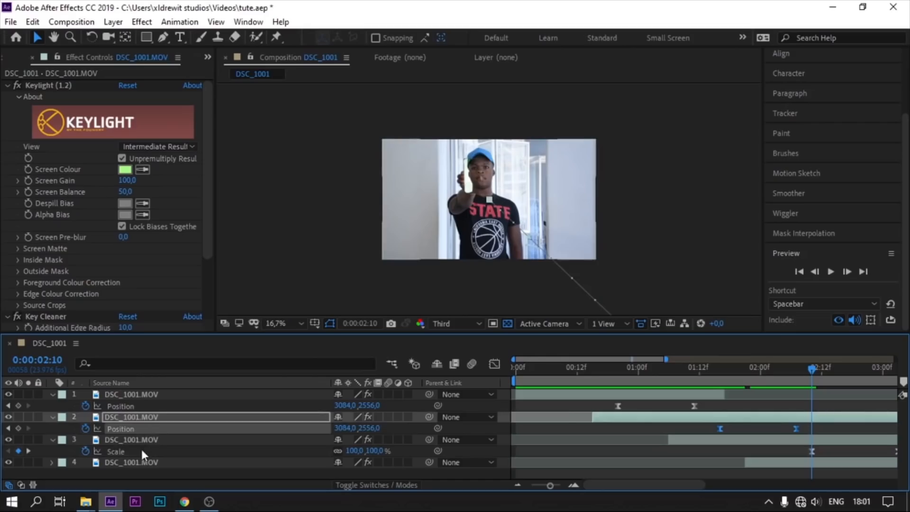
Step: Paste the copied Position keyframes onto layer 3, dismissing the paste error, and preview its zoom
{"action": "left_click", "coordinate": [131, 439]}
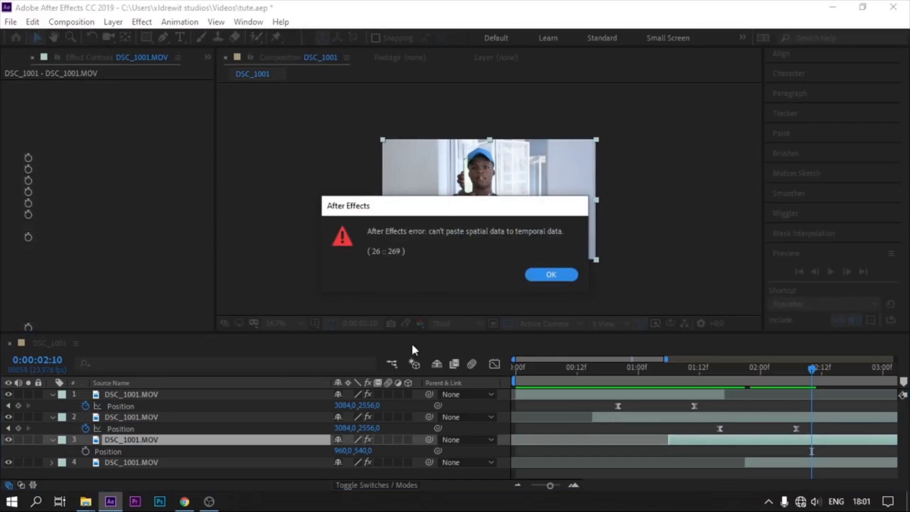
{"action": "left_click", "coordinate": [551, 274]}
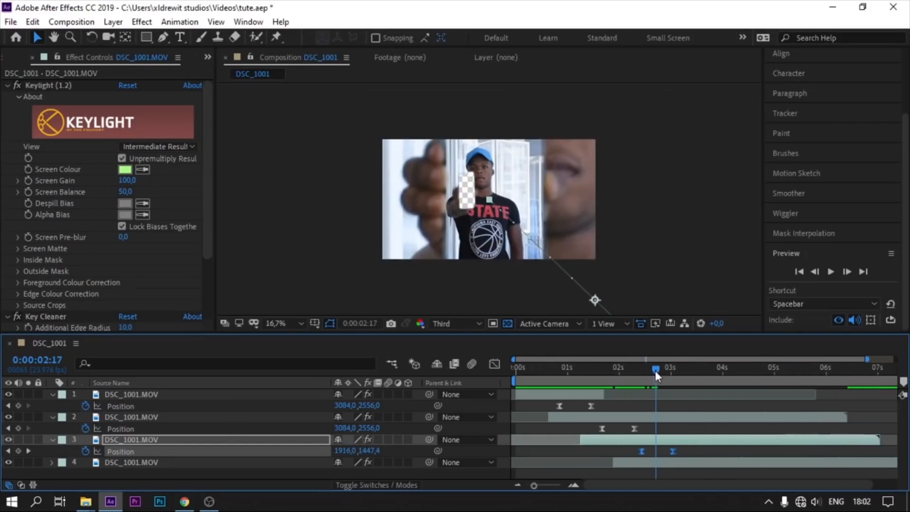
{"action": "left_click_drag", "start_coordinate": [656, 376], "coordinate": [620, 376]}
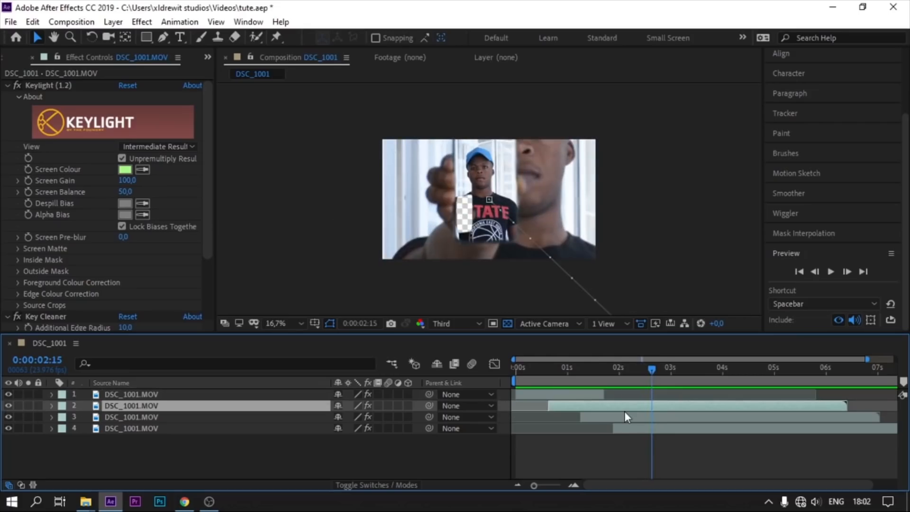
{"action": "left_click", "coordinate": [17, 248]}
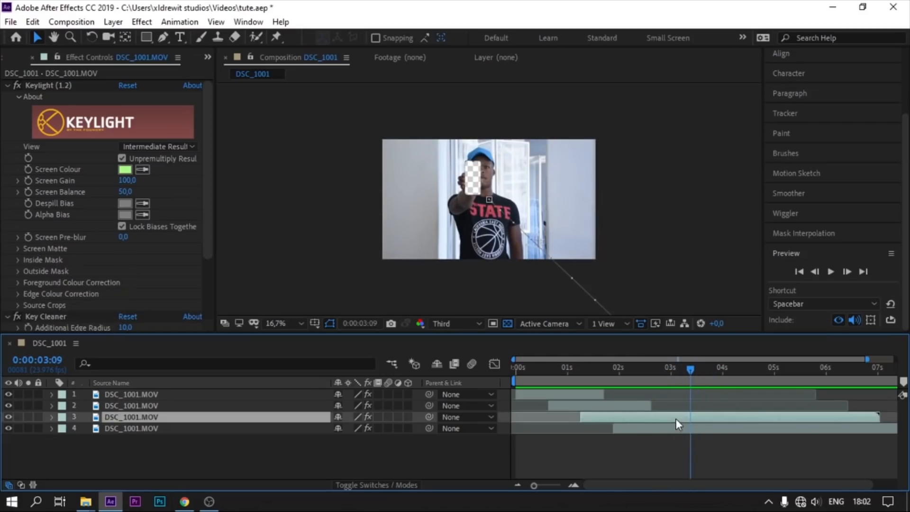
{"action": "left_click", "coordinate": [17, 248]}
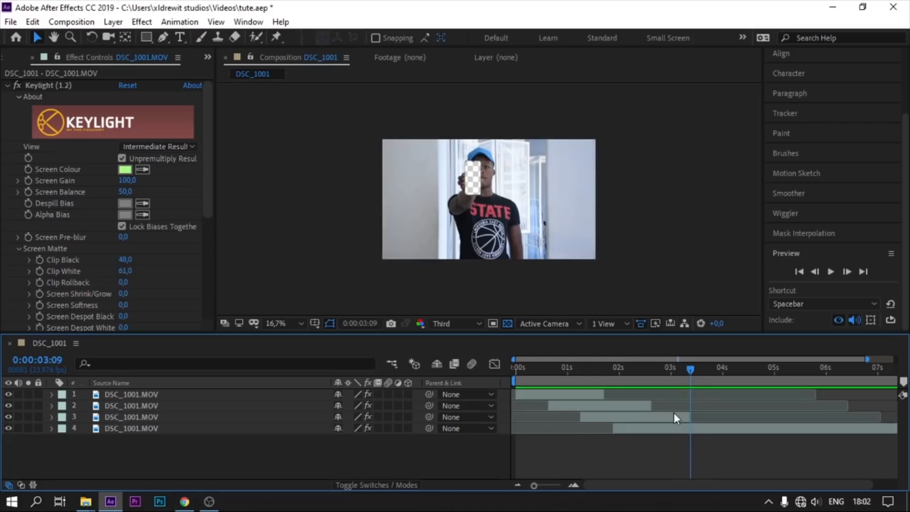
{"action": "left_click_drag", "start_coordinate": [690, 369], "coordinate": [669, 369]}
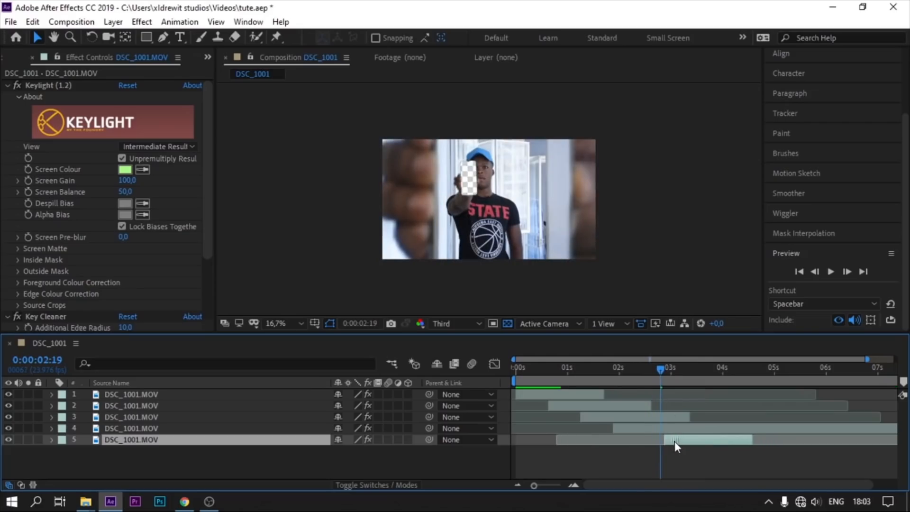
Step: Shift the fifth clip layer earlier and scrub back to check the keyed phone screen
{"action": "left_click_drag", "start_coordinate": [660, 370], "coordinate": [652, 370]}
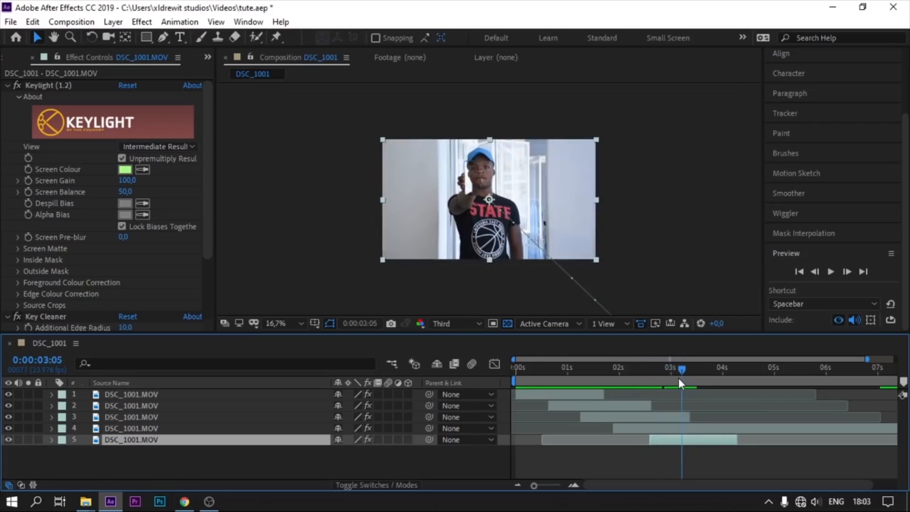
{"action": "left_click_drag", "start_coordinate": [680, 369], "coordinate": [653, 369]}
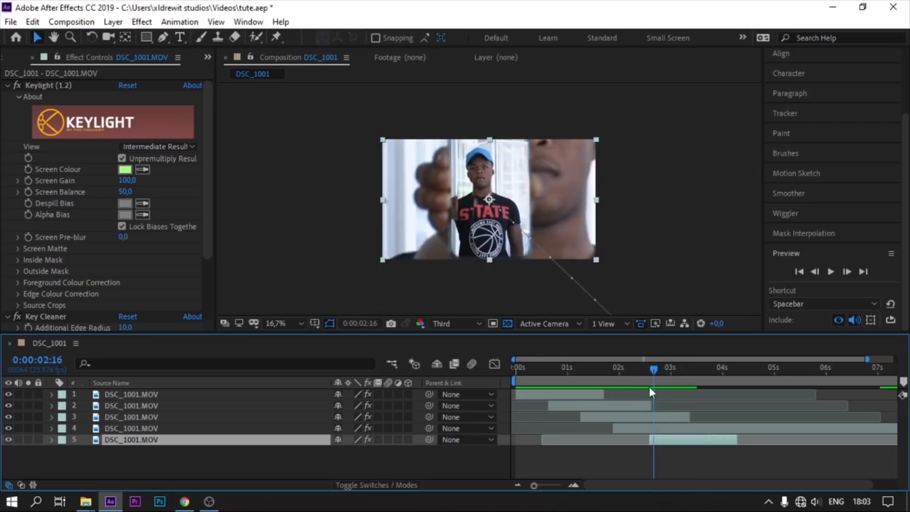
{"action": "mouse_move", "coordinate": [671, 461]}
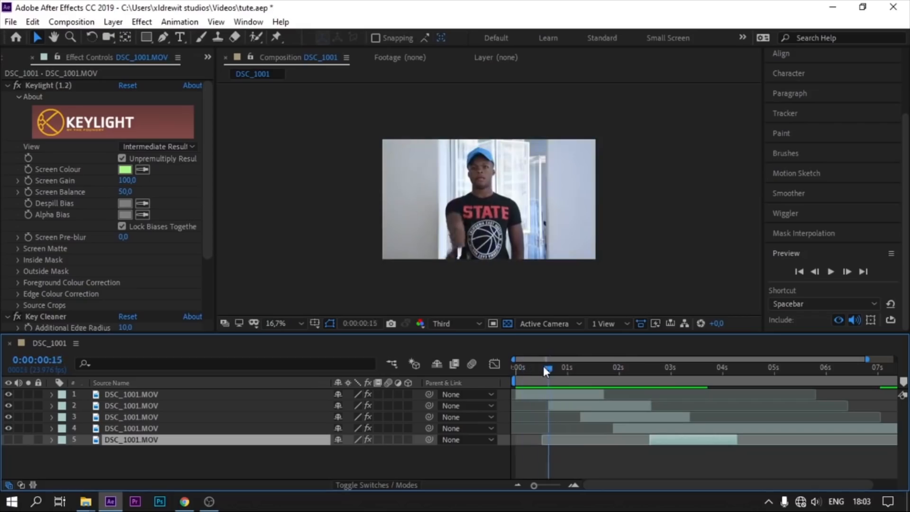
{"action": "left_click_drag", "start_coordinate": [546, 367], "coordinate": [652, 372]}
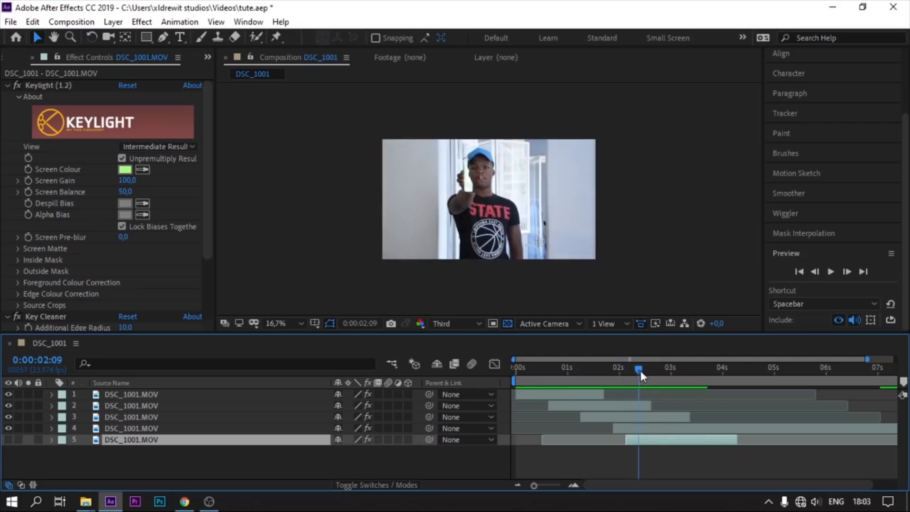
{"action": "left_click_drag", "start_coordinate": [638, 375], "coordinate": [654, 375]}
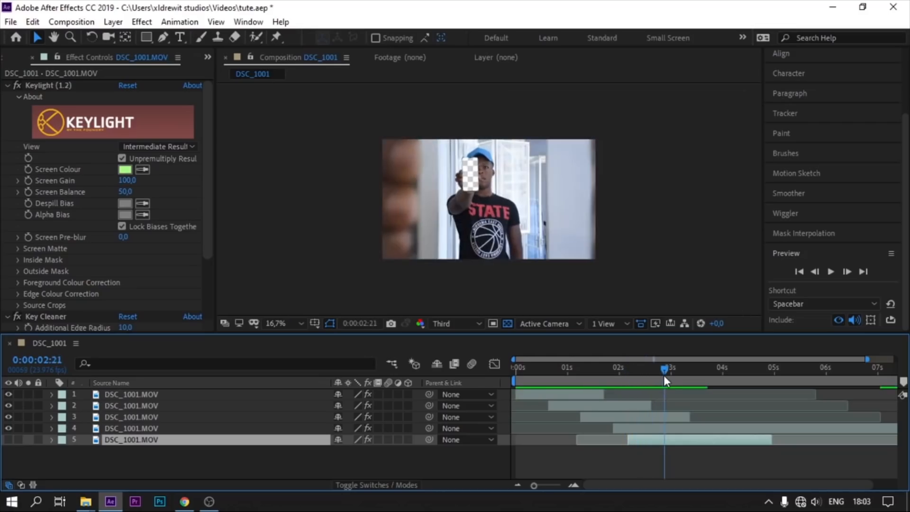
Step: Scrub around three seconds to verify layer timing and the transition frame, selecting layer 1
{"action": "left_click_drag", "start_coordinate": [664, 368], "coordinate": [694, 369]}
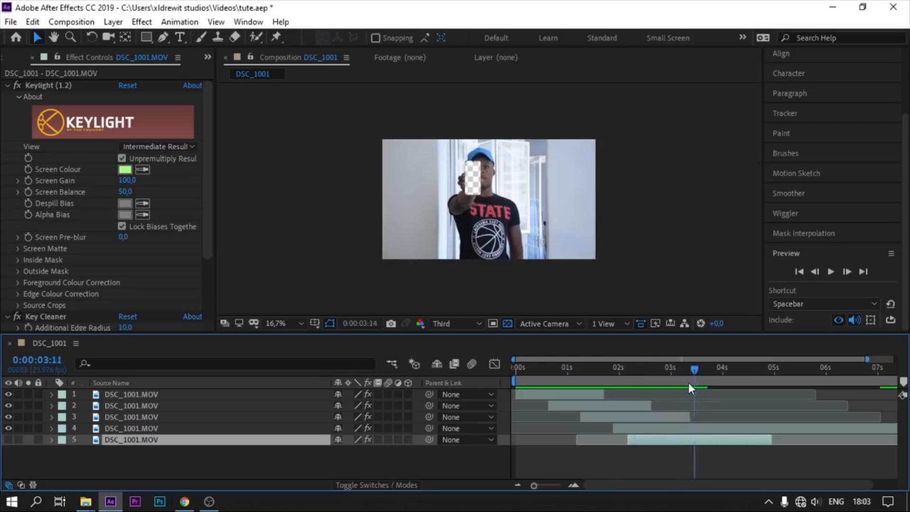
{"action": "left_click_drag", "start_coordinate": [694, 369], "coordinate": [656, 369]}
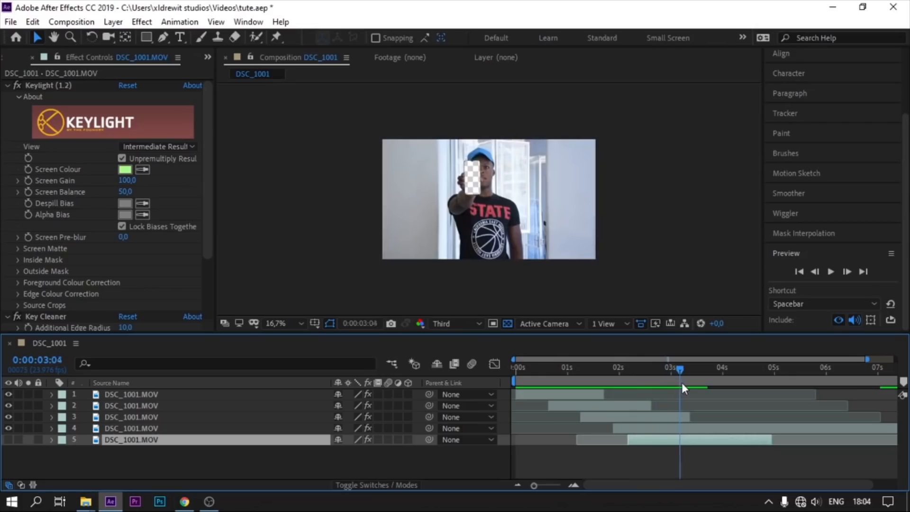
{"action": "left_click_drag", "start_coordinate": [679, 367], "coordinate": [660, 367]}
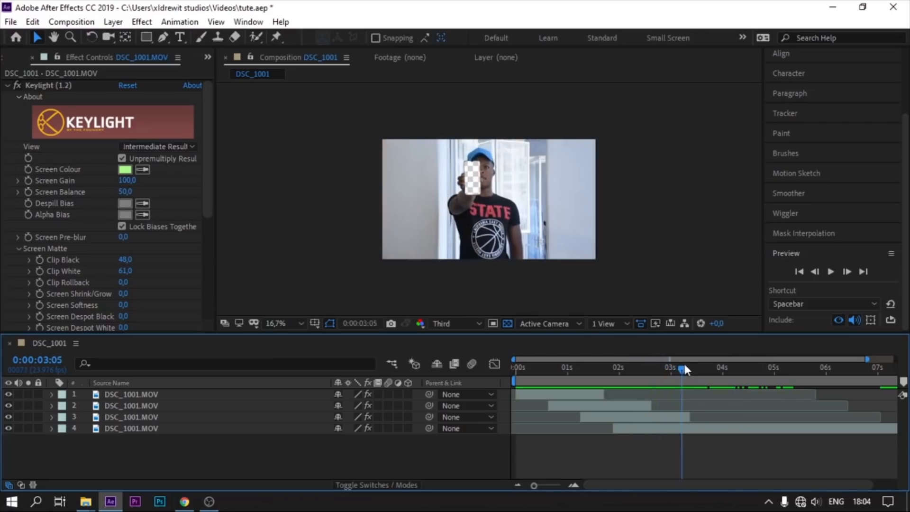
{"action": "left_click_drag", "start_coordinate": [681, 370], "coordinate": [644, 370]}
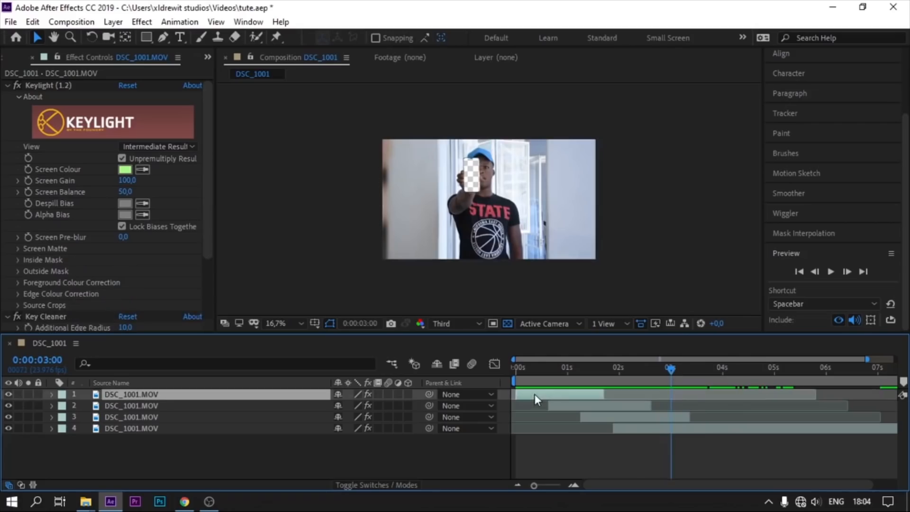
{"action": "left_click", "coordinate": [676, 374]}
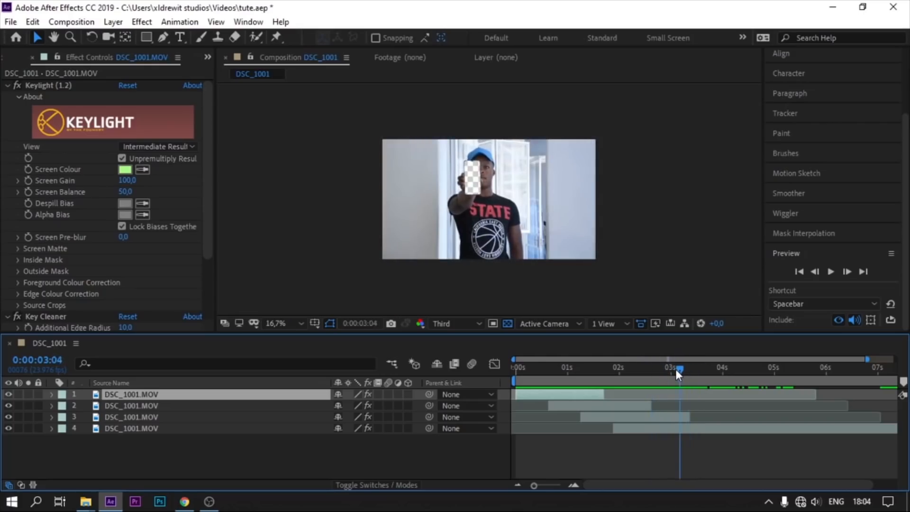
{"action": "left_click_drag", "start_coordinate": [679, 367], "coordinate": [778, 367]}
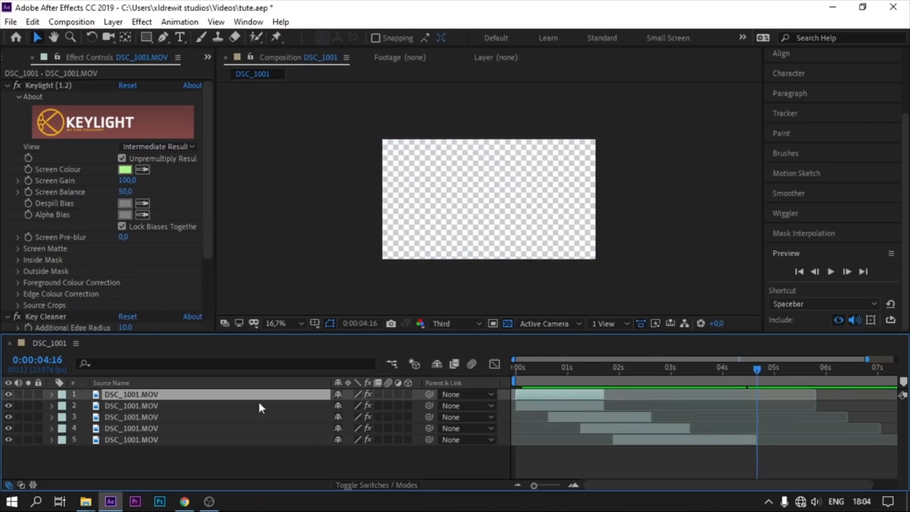
Step: Select the third, fifth and fourth clip layers for Position keyframes and check timing near four seconds
{"action": "left_click", "coordinate": [131, 439]}
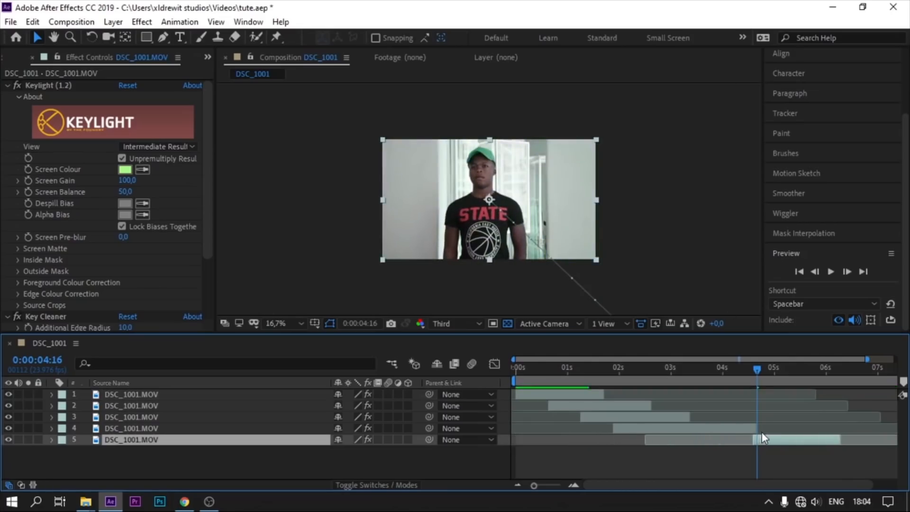
{"action": "left_click", "coordinate": [640, 375]}
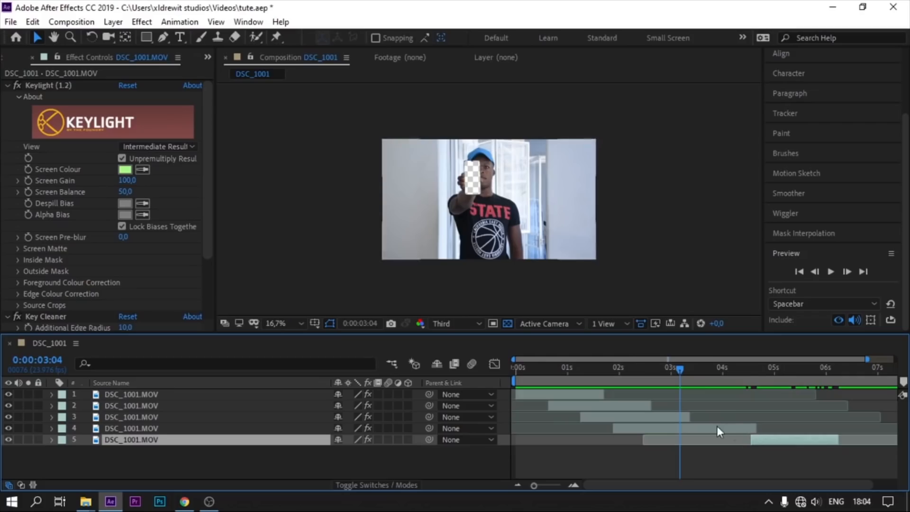
{"action": "left_click", "coordinate": [131, 428]}
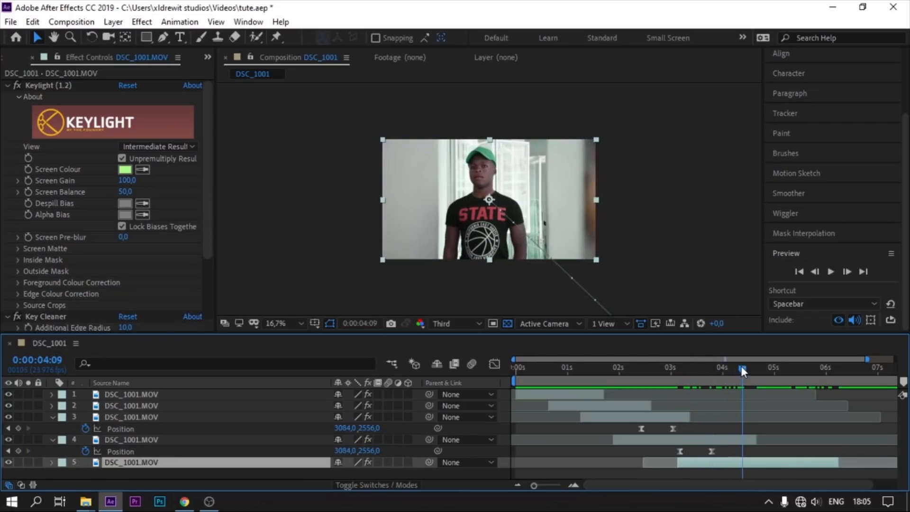
{"action": "left_click_drag", "start_coordinate": [743, 367], "coordinate": [727, 367]}
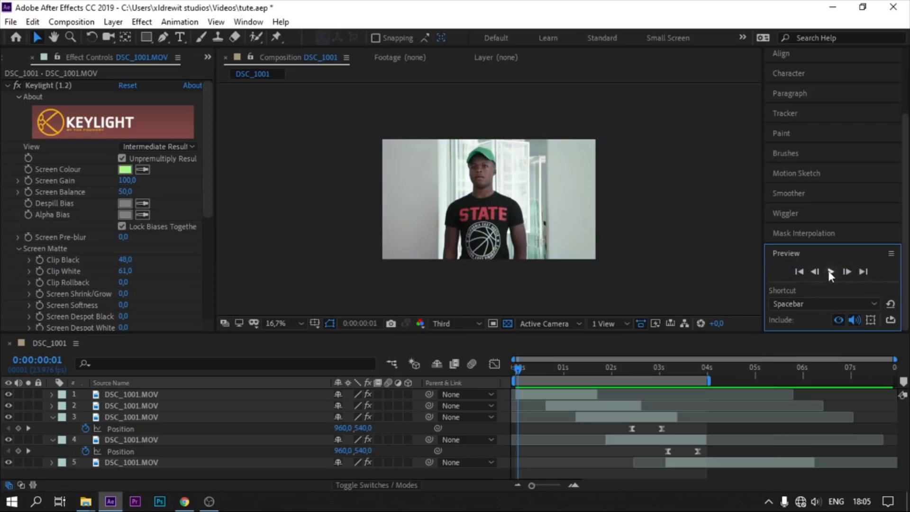
Step: Play and stop the zoom-through preview twice, stopping at the loop end
{"action": "left_click", "coordinate": [831, 271]}
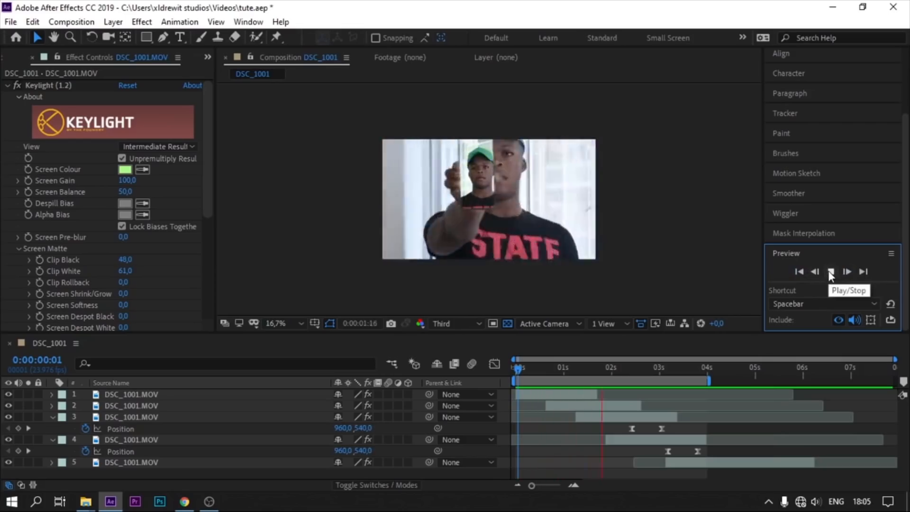
{"action": "left_click", "coordinate": [830, 271]}
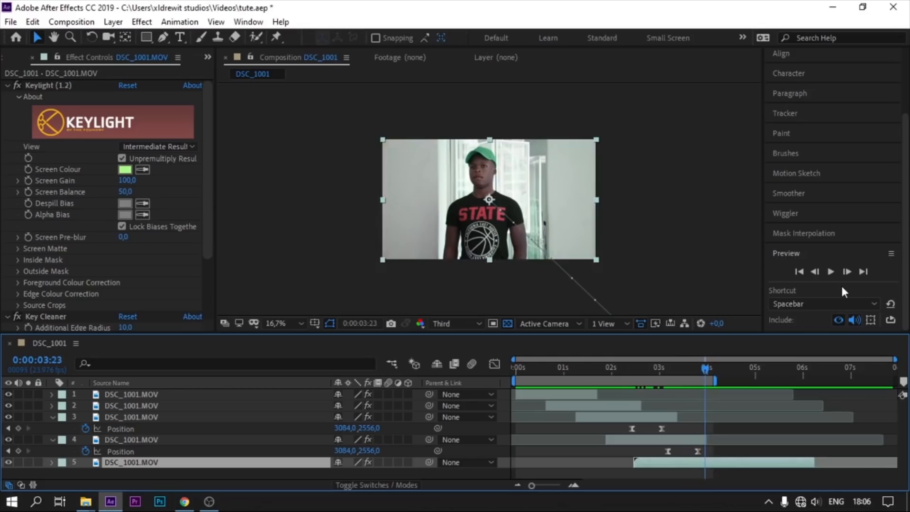
{"action": "left_click", "coordinate": [551, 367]}
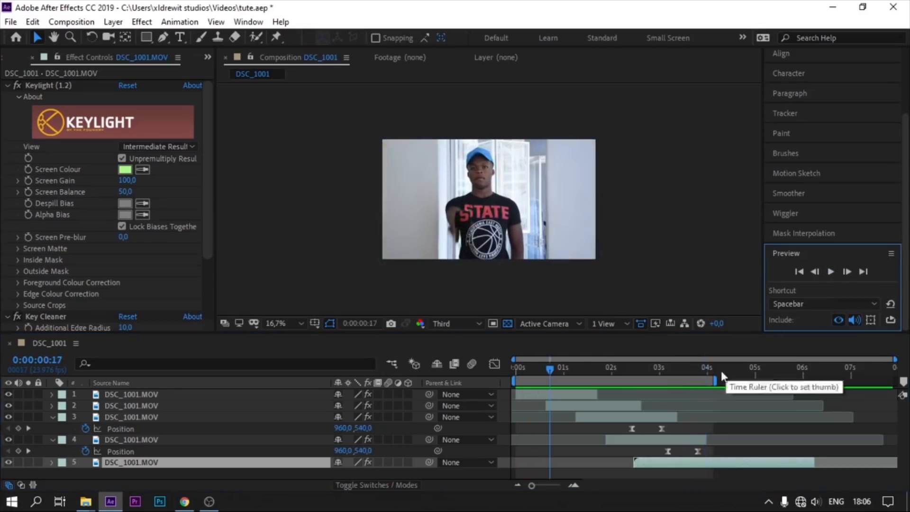
{"action": "mouse_move", "coordinate": [712, 371]}
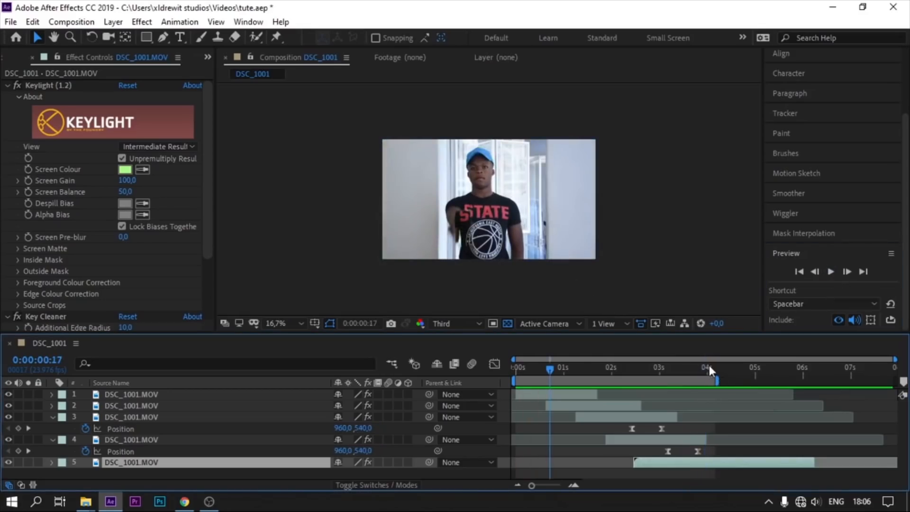
{"action": "left_click", "coordinate": [832, 272]}
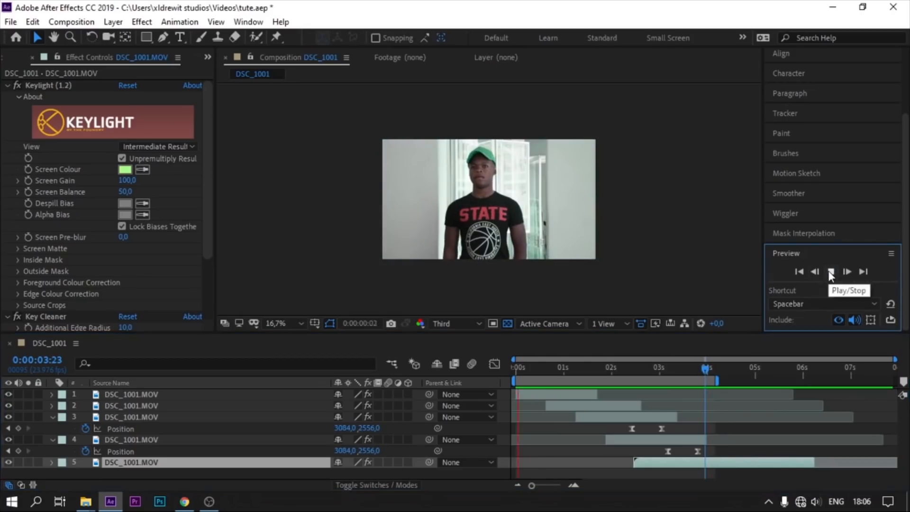
{"action": "left_click", "coordinate": [831, 271]}
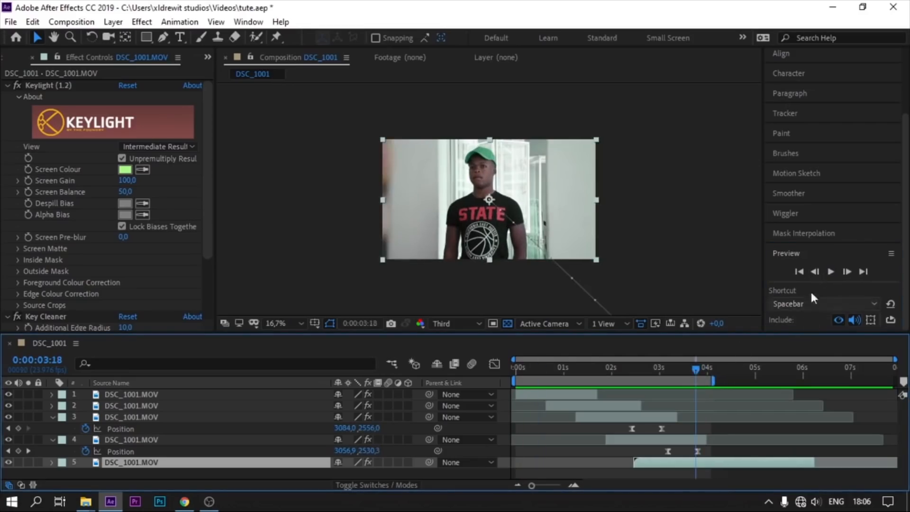
Step: Step frames to the last Position keyframe, extend the preview past four seconds, and change viewer magnification
{"action": "left_click", "coordinate": [539, 367]}
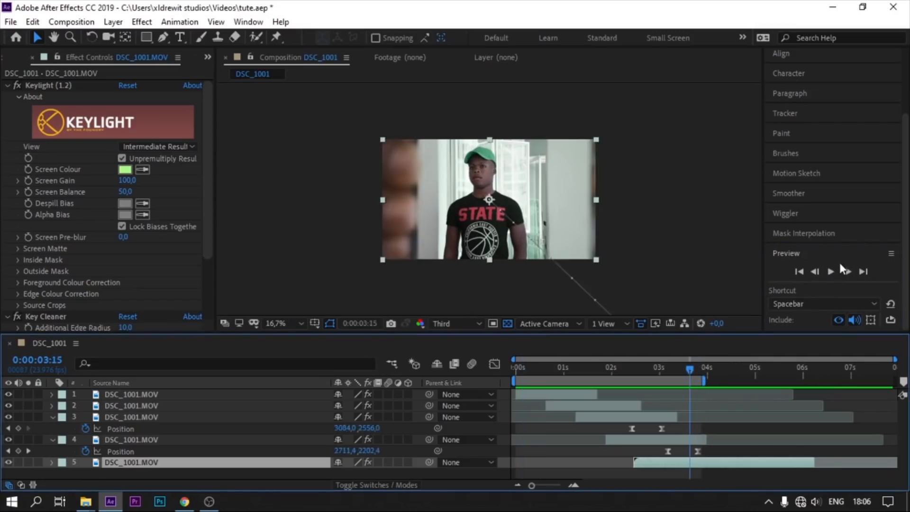
{"action": "left_click", "coordinate": [539, 368]}
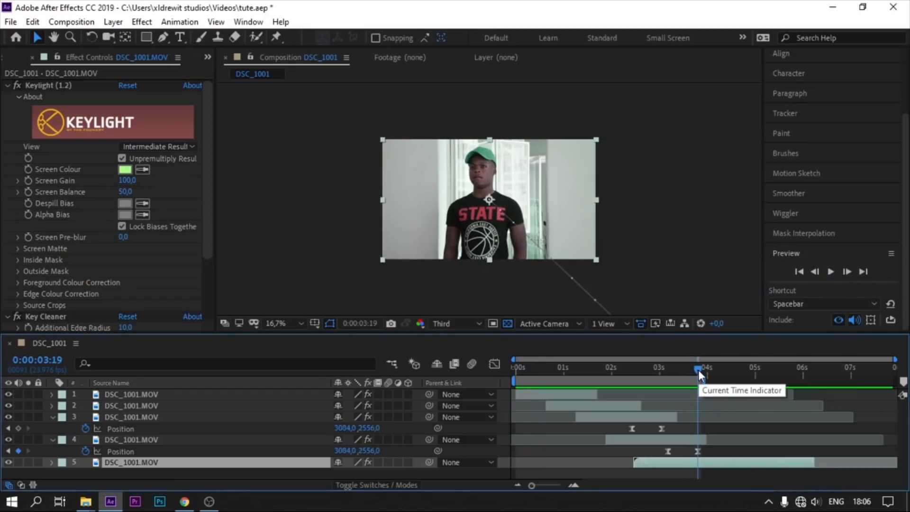
{"action": "left_click_drag", "start_coordinate": [701, 373], "coordinate": [534, 372]}
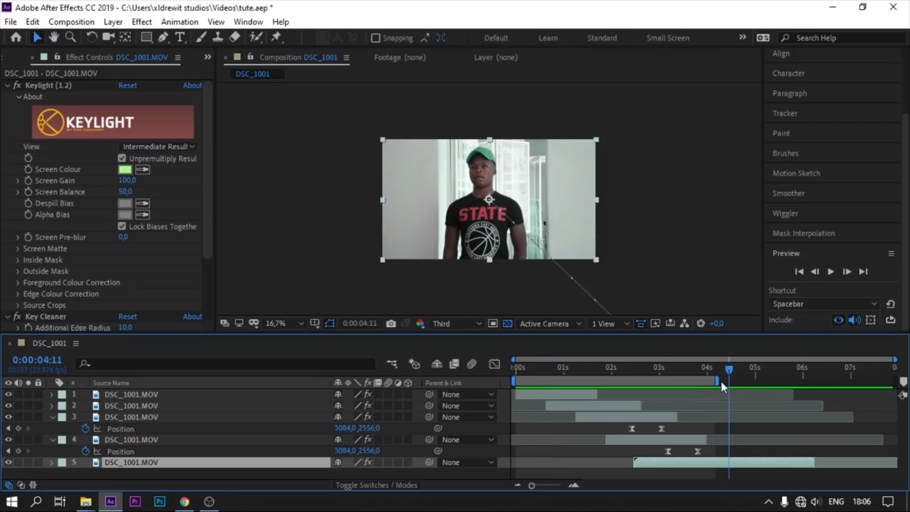
{"action": "left_click", "coordinate": [830, 271]}
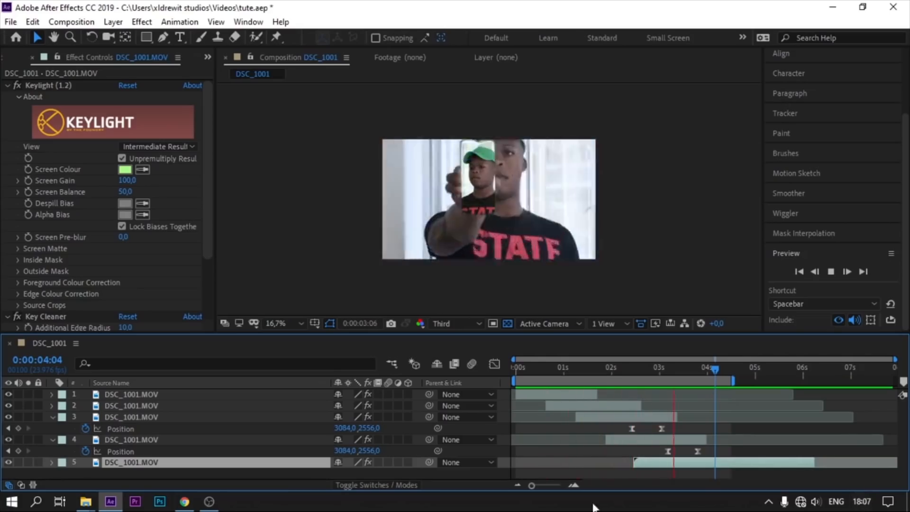
{"action": "left_click", "coordinate": [278, 324]}
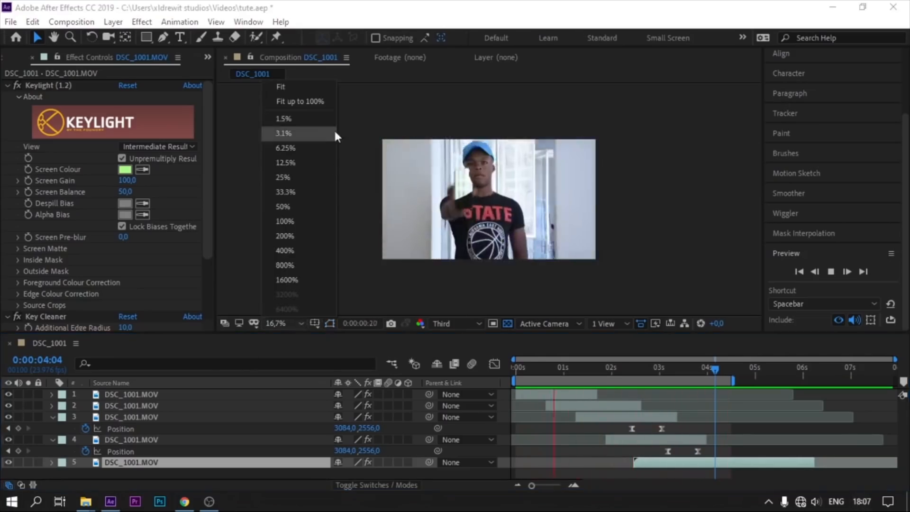